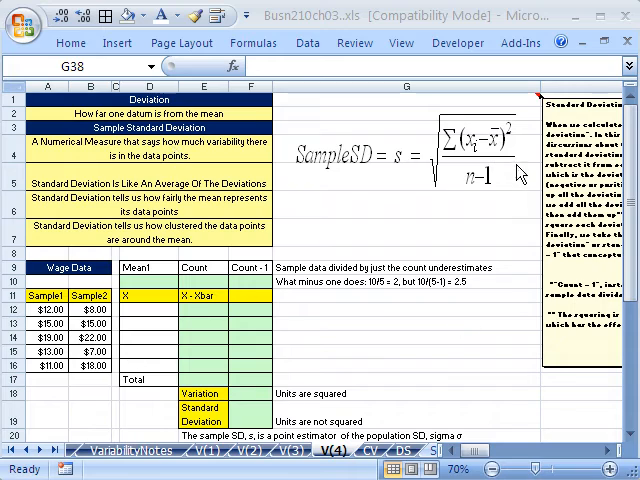
pyautogui.moveTo(356, 44)
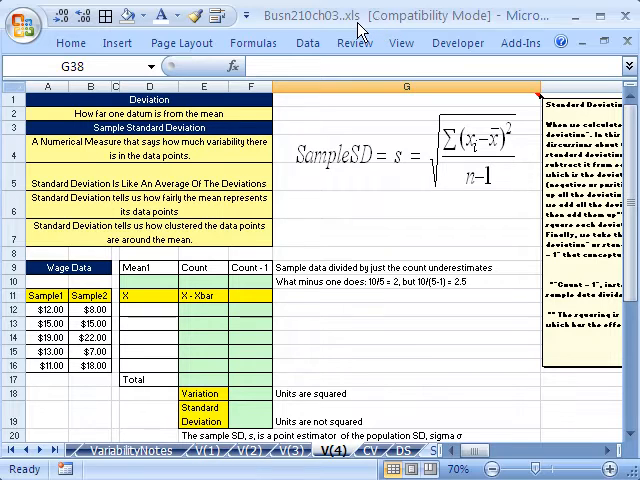
pyautogui.moveTo(298, 66)
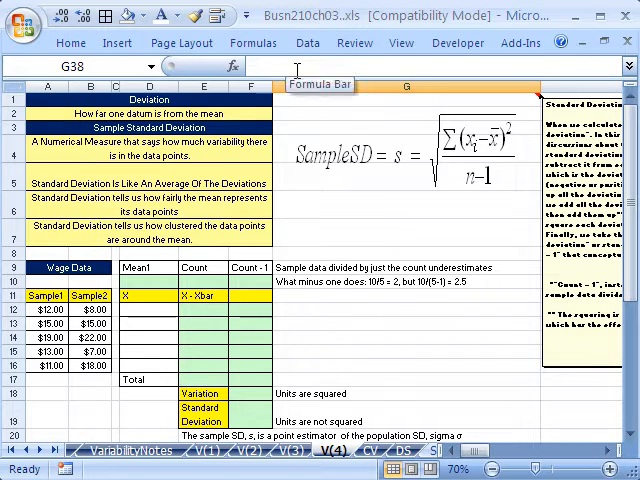
pyautogui.moveTo(348, 316)
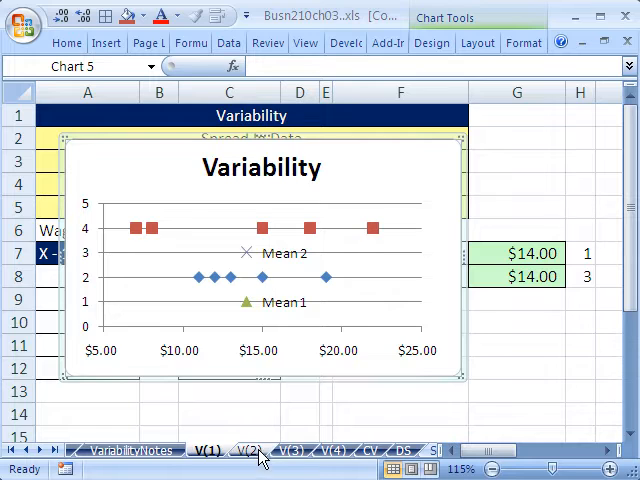
# Review the Variability chart and Range sheets, then come back to the sample standard deviation sheet.
pyautogui.click(298, 450)
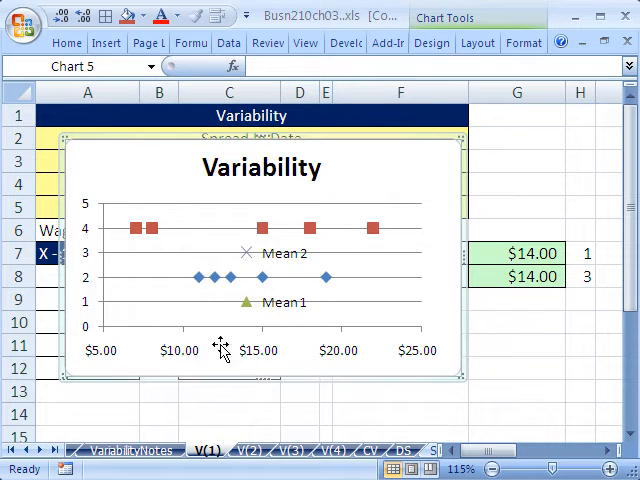
pyautogui.click(260, 446)
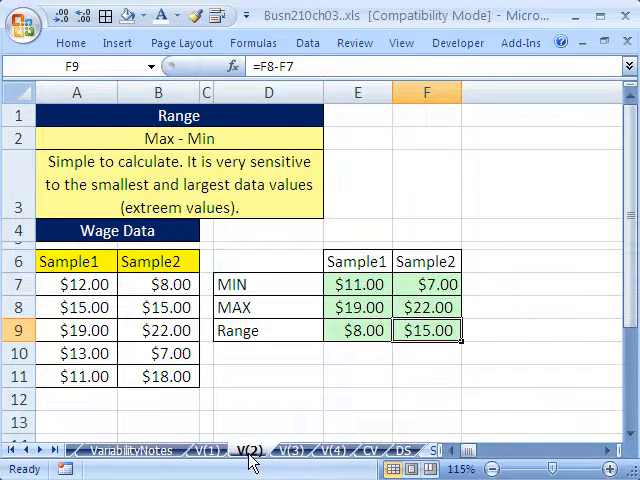
pyautogui.moveTo(232, 296)
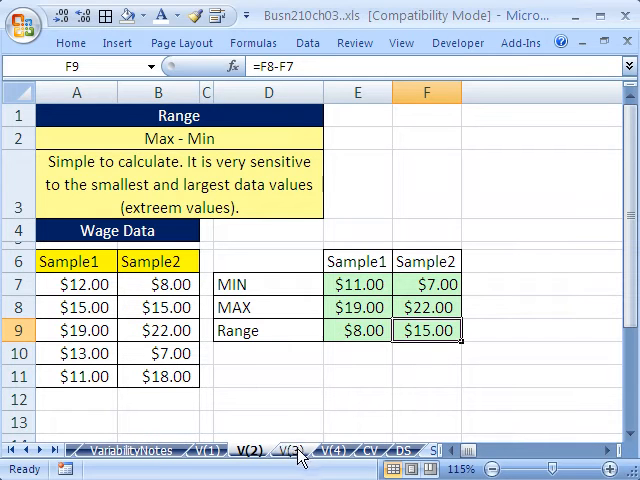
pyautogui.click(296, 448)
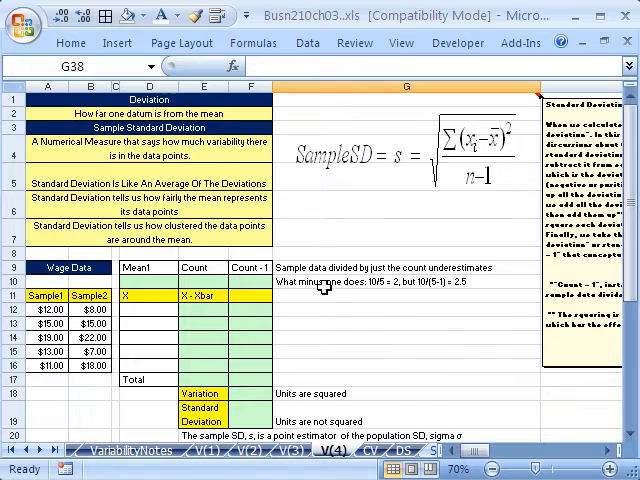
pyautogui.moveTo(392, 340)
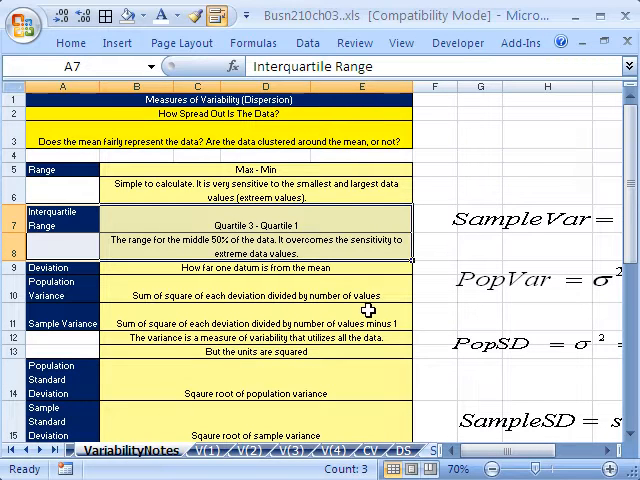
pyautogui.hscroll(3)
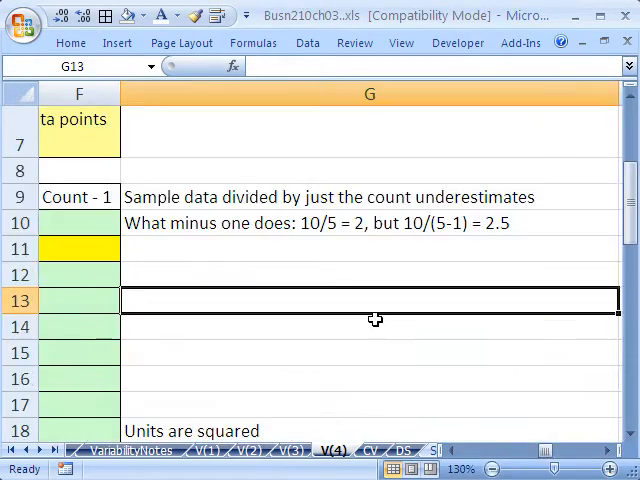
pyautogui.hscroll(-3)
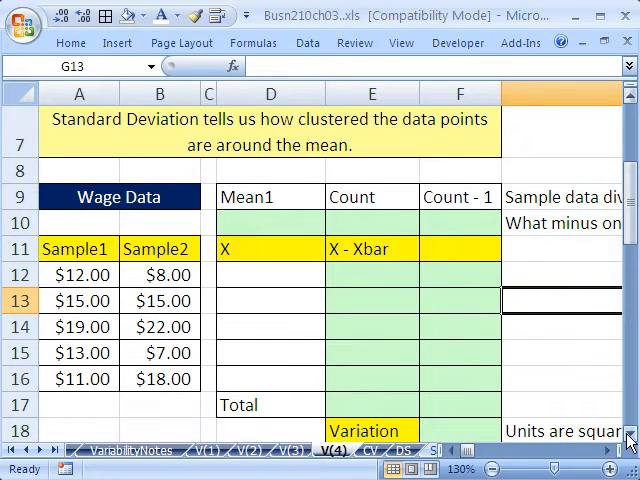
pyautogui.scroll(-3)
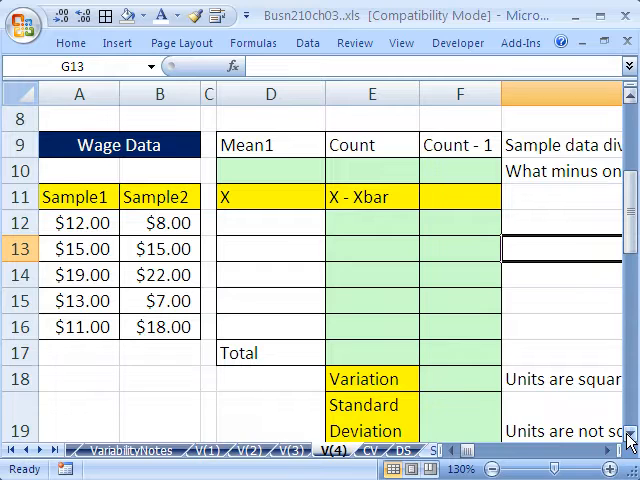
pyautogui.scroll(-3)
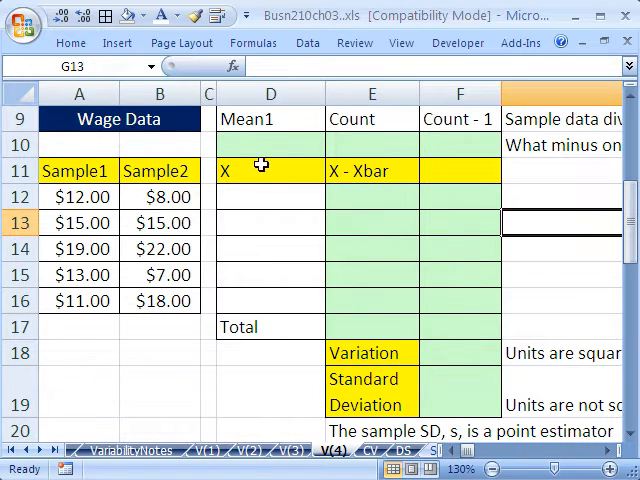
pyautogui.click(270, 144)
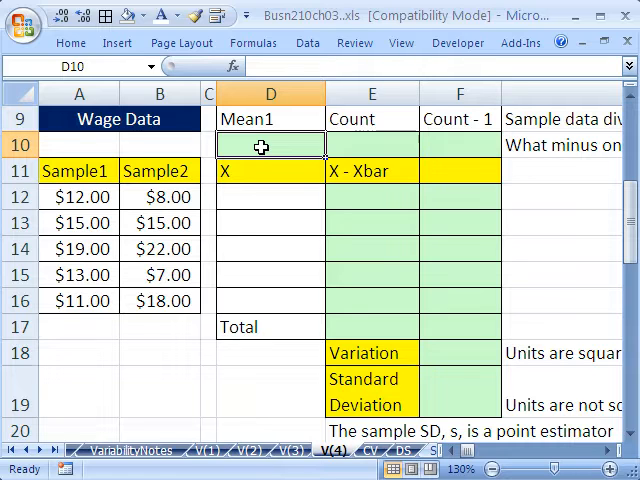
pyautogui.scroll(-3)
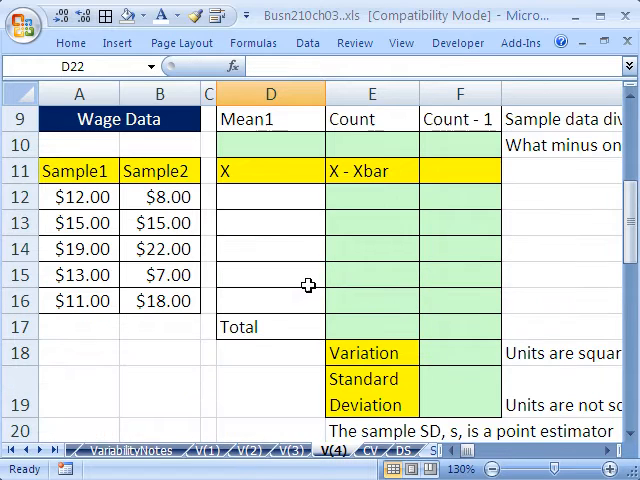
# Enter =AVERAGE(A12:A16) and =COUNT(A12:A16) for Sample1, giving $14.00 and 5, and verify on the status bar.
pyautogui.write('=a')
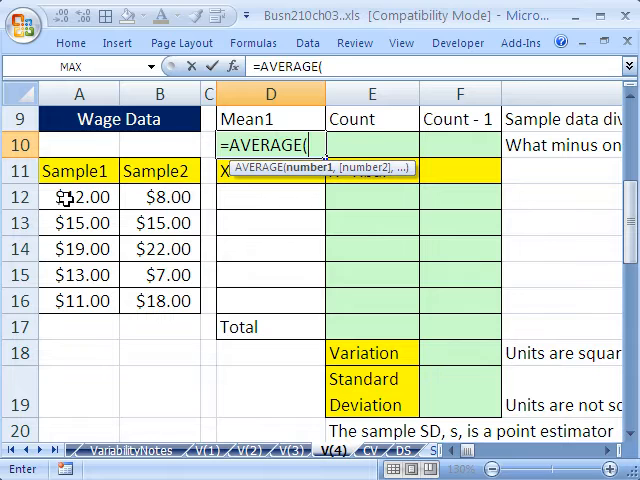
pyautogui.moveTo(78, 196); pyautogui.dragTo(78, 300)
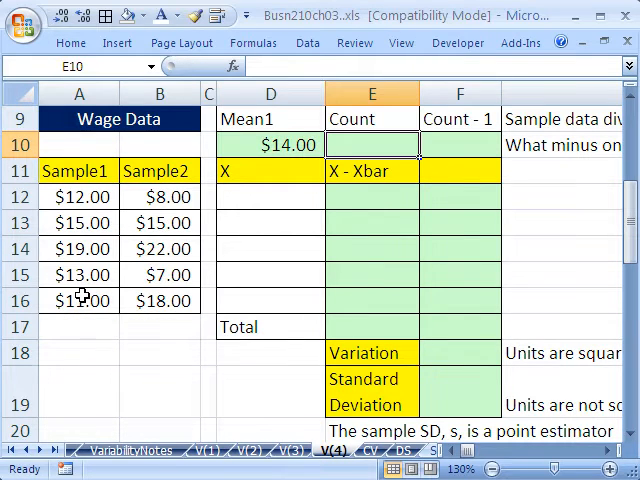
pyautogui.write('=COUNT(')
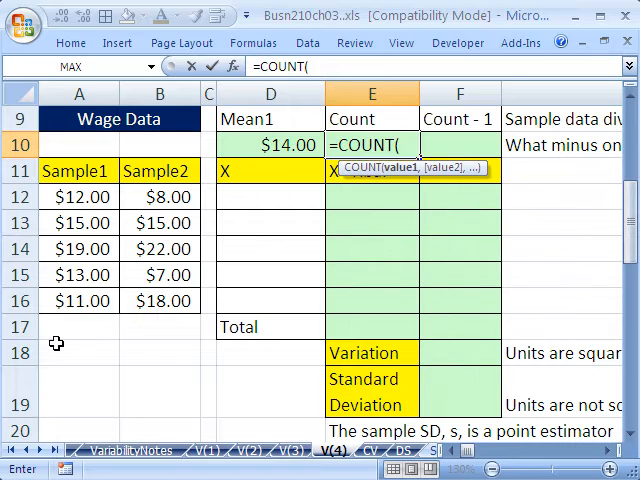
pyautogui.moveTo(80, 196); pyautogui.dragTo(80, 300)
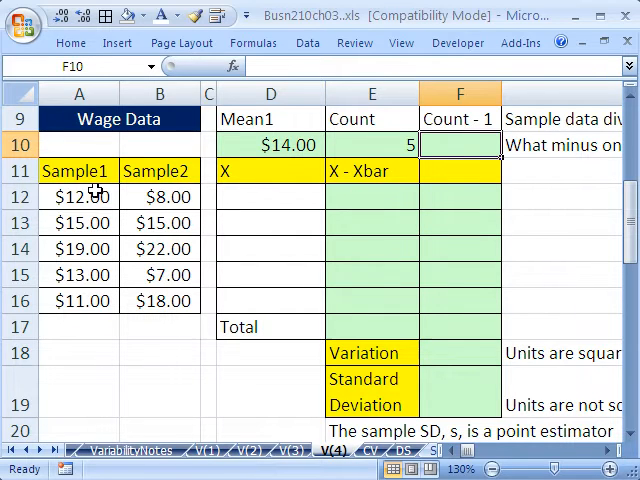
pyautogui.moveTo(80, 196); pyautogui.dragTo(80, 300)
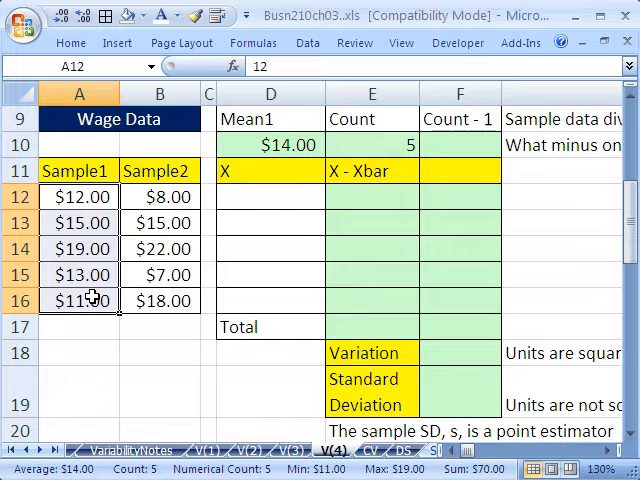
pyautogui.moveTo(284, 208)
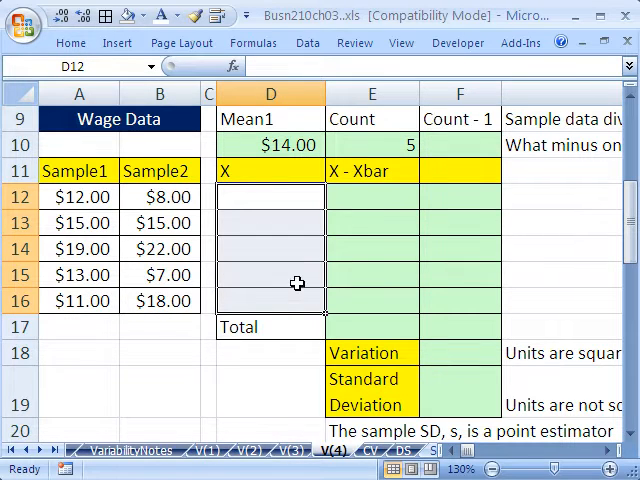
# Link D12 to the first Sample1 wage with =A12 and fill the X column down through D16.
pyautogui.write('=')
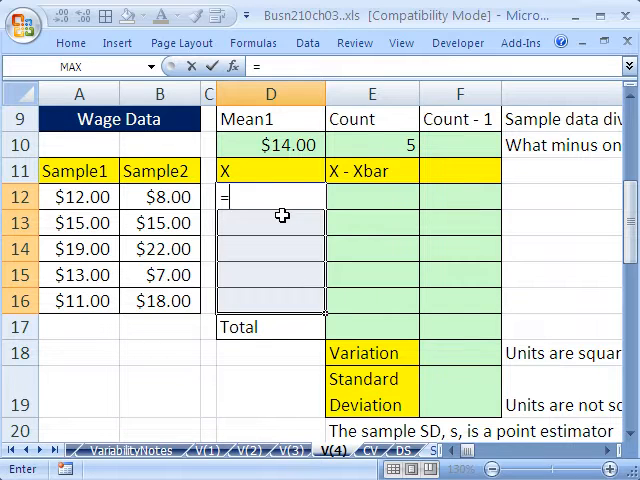
pyautogui.click(80, 196)
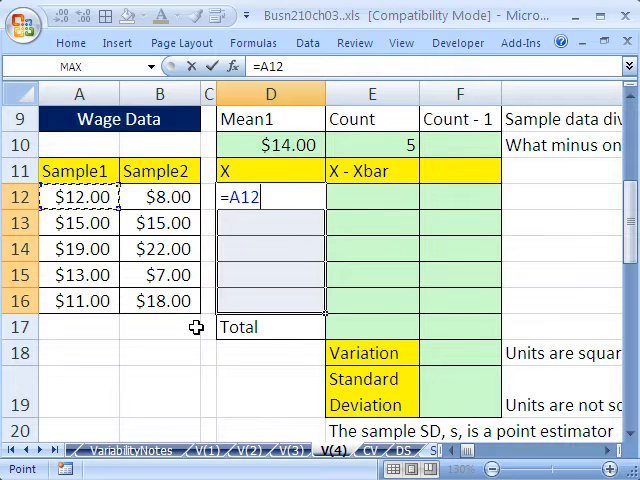
pyautogui.press('Enter')
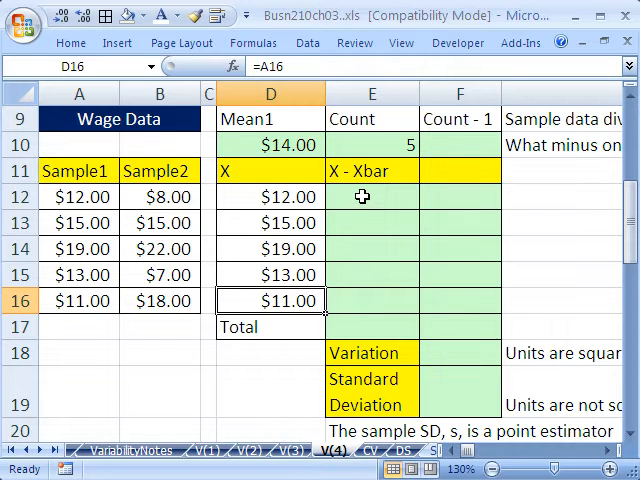
pyautogui.click(270, 196)
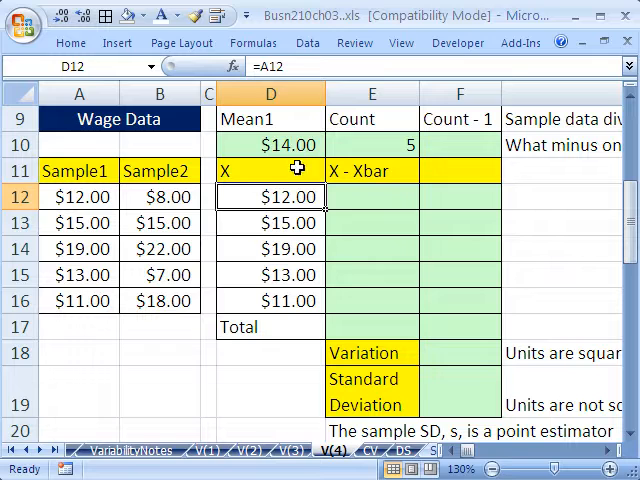
# Enter =D12-D10 in E12 so the first deviation shows ($2.00).
pyautogui.click(372, 196)
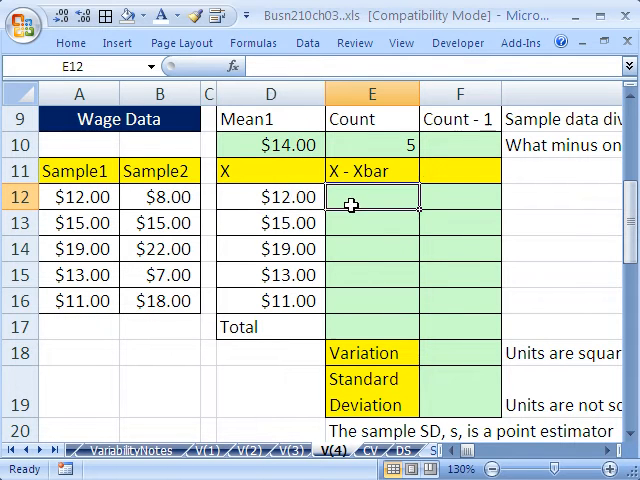
pyautogui.write('=')
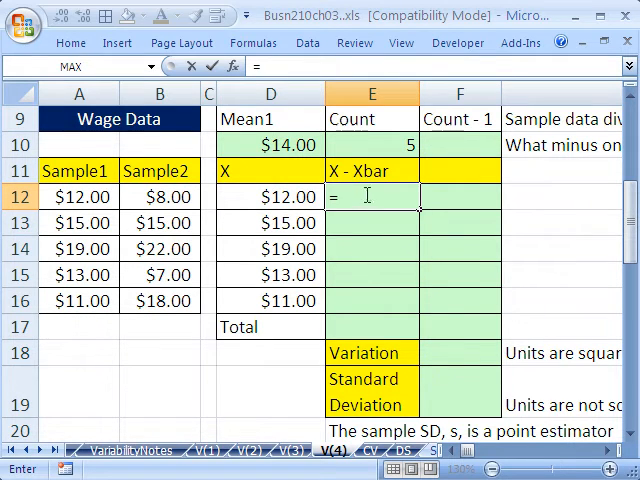
pyautogui.click(270, 196)
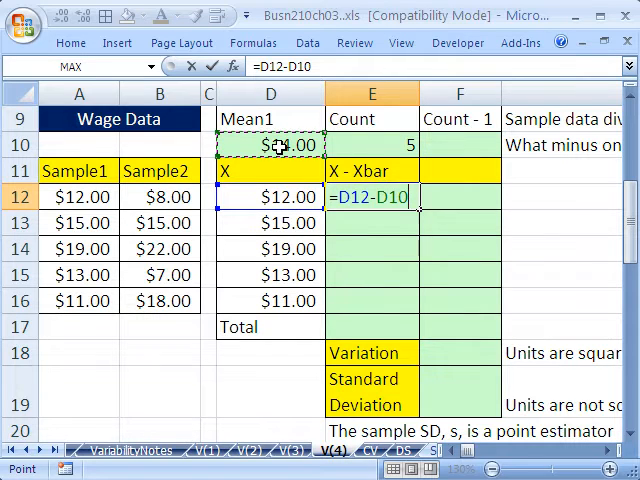
pyautogui.press('Enter')
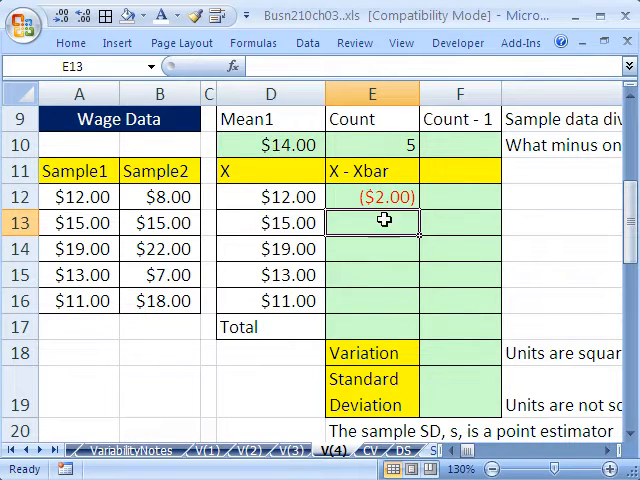
pyautogui.moveTo(384, 222); pyautogui.dragTo(460, 276)
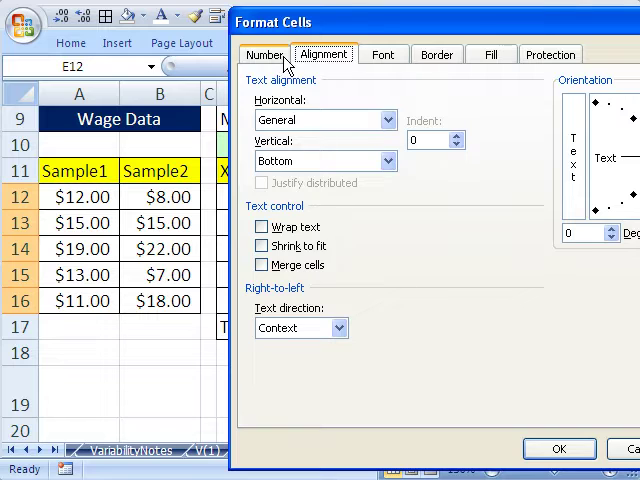
# Format the first deviation as Currency with 2 decimals and no symbol, reading -2.00.
pyautogui.click(264, 54)
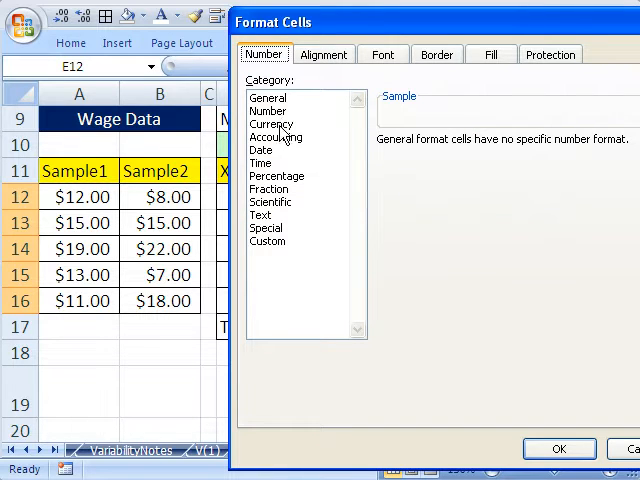
pyautogui.click(272, 122)
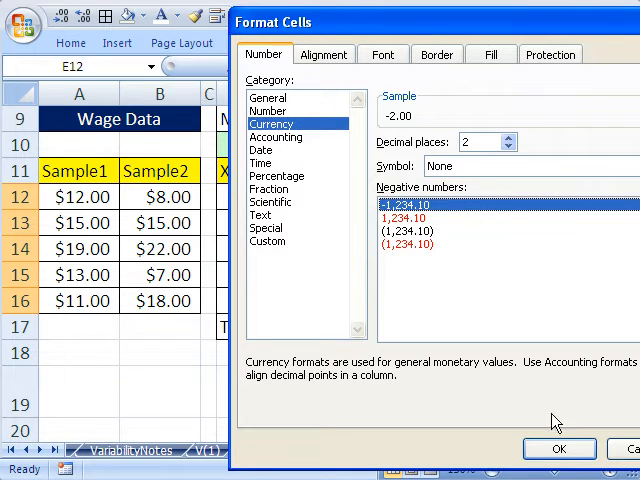
pyautogui.click(552, 448)
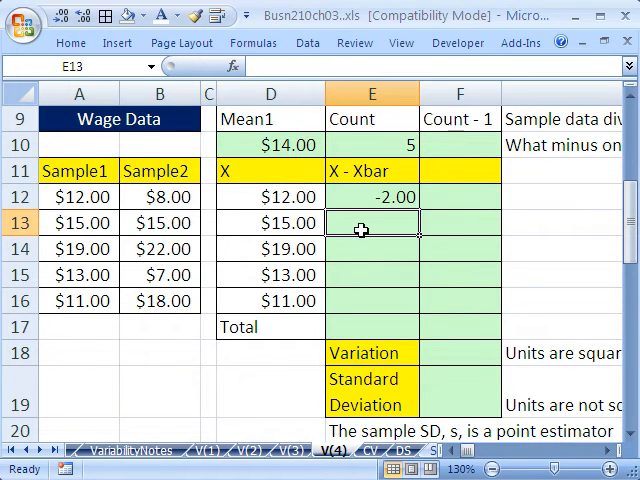
# Rewrite the deviation as =D12-$D$10 with an absolute mean reference and copy it down to E16.
pyautogui.write('=C13')
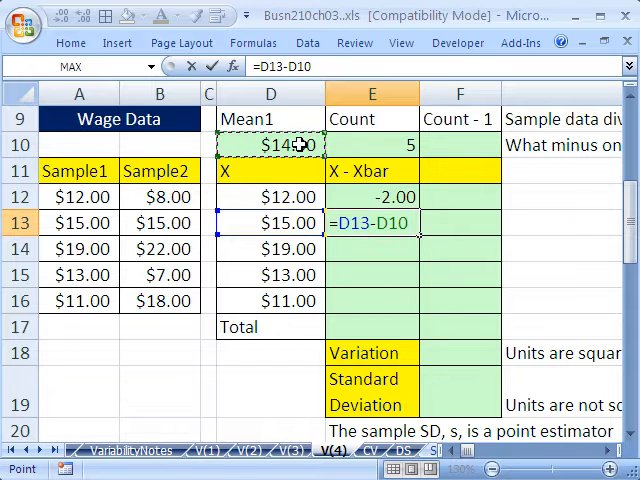
pyautogui.press('Enter')
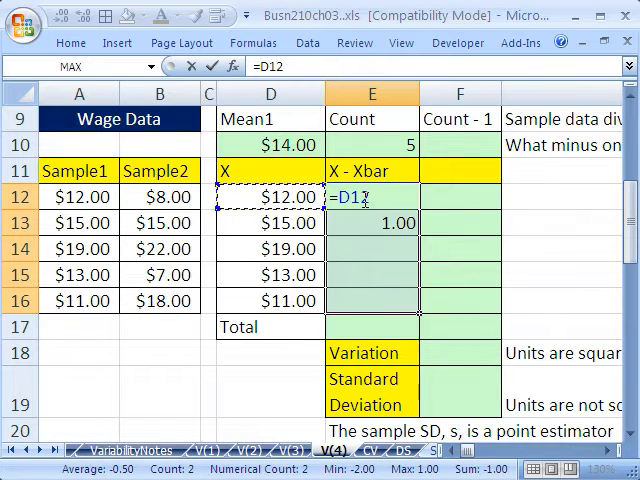
pyautogui.write('-')
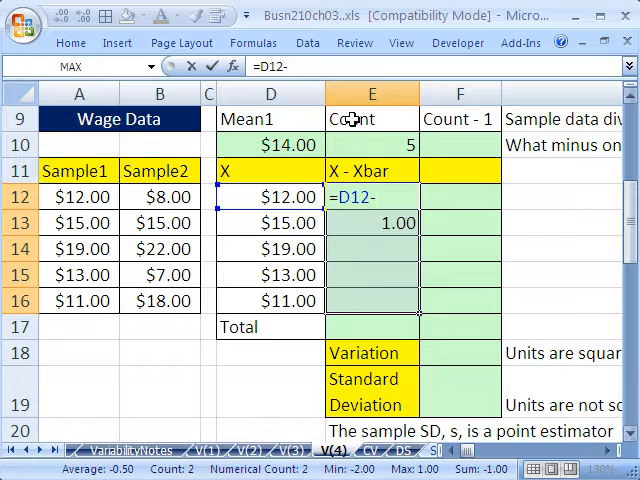
pyautogui.click(270, 144)
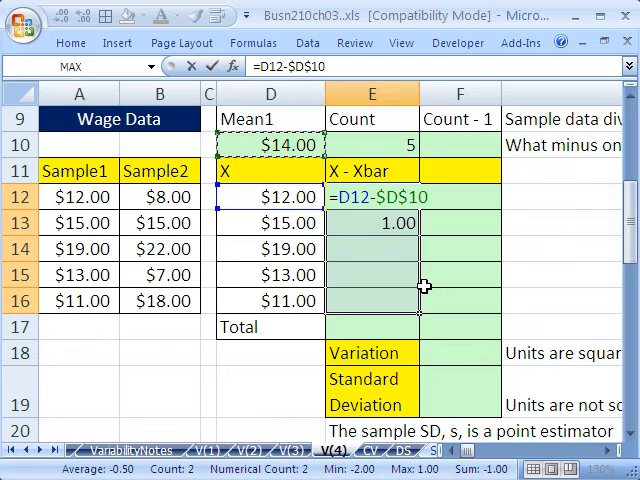
pyautogui.press('Enter')
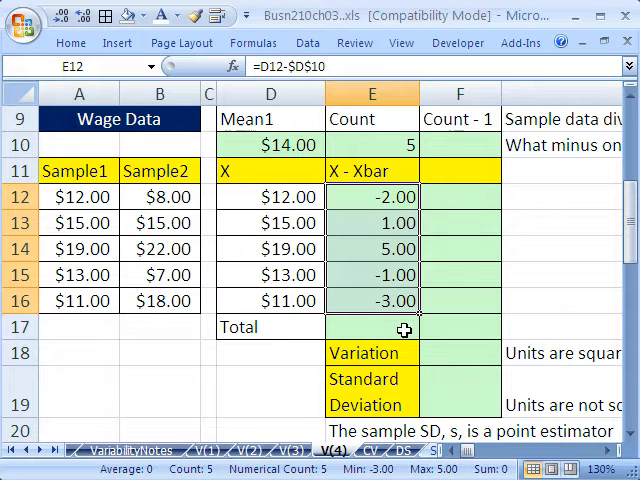
pyautogui.moveTo(424, 344)
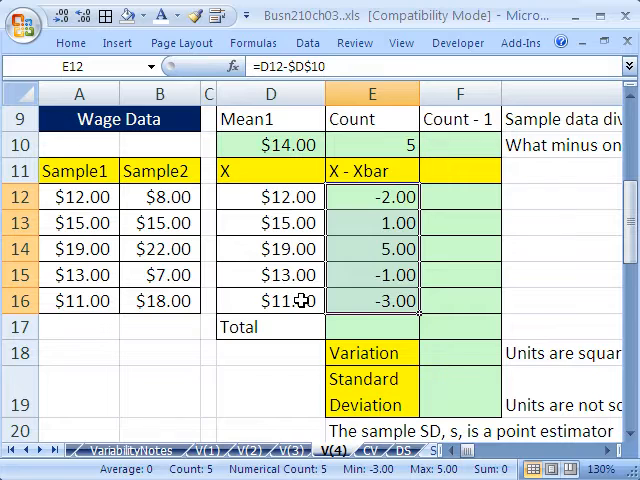
pyautogui.moveTo(368, 278)
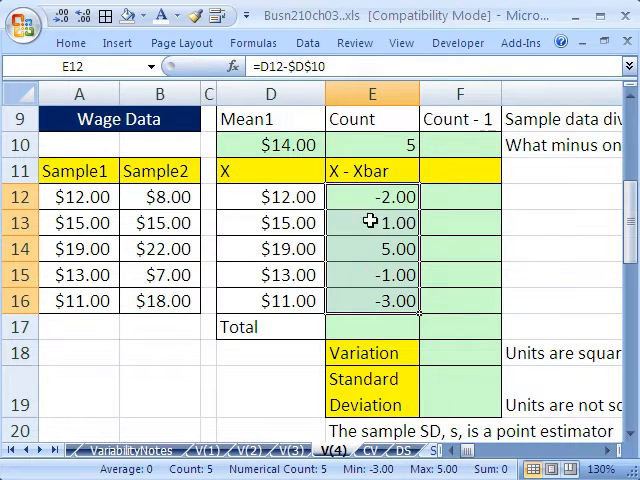
pyautogui.moveTo(396, 304)
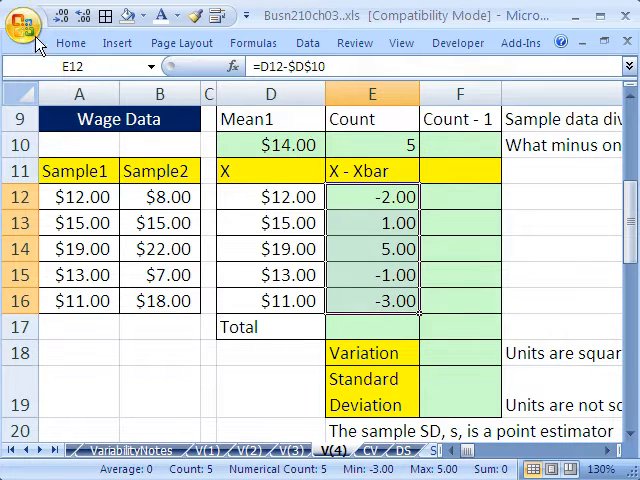
# Sum the deviations in E17 with =SUM(E12:E16), which returns 0.00.
pyautogui.click(372, 326)
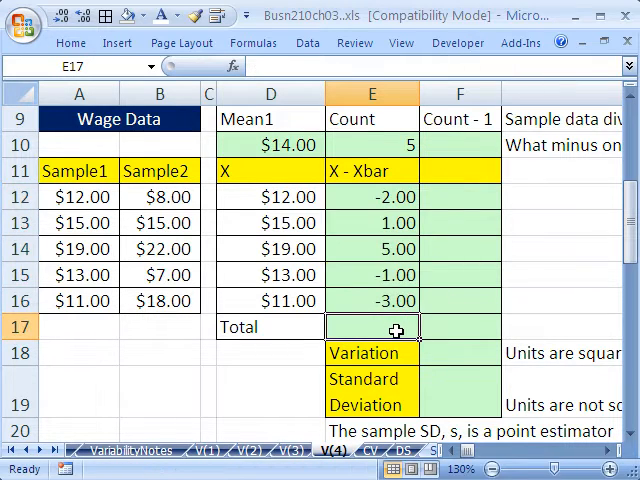
pyautogui.write('=SUM(E12:E16')
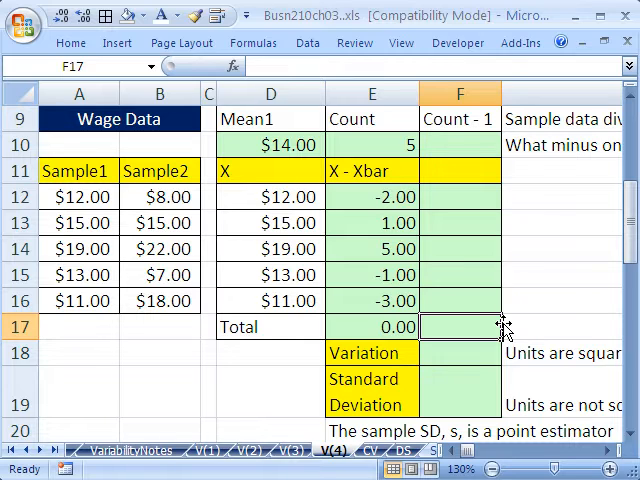
pyautogui.moveTo(448, 284)
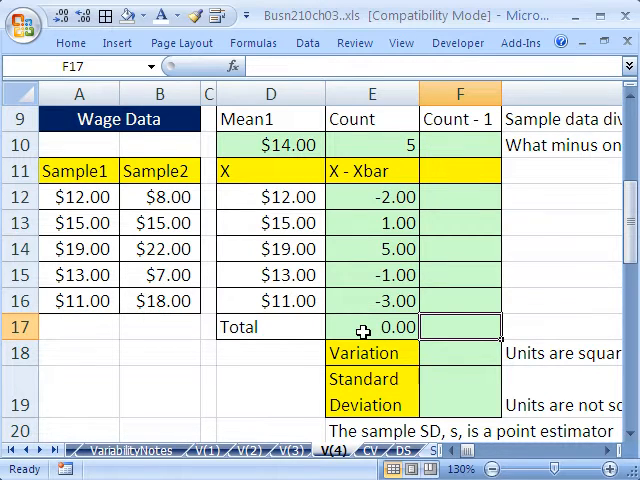
pyautogui.click(372, 328)
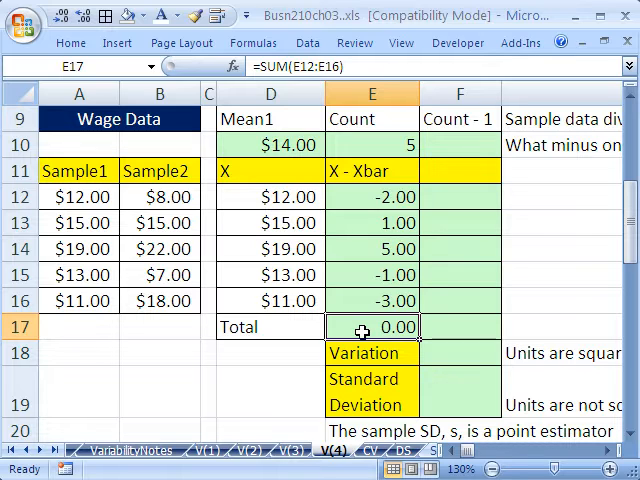
pyautogui.moveTo(458, 310)
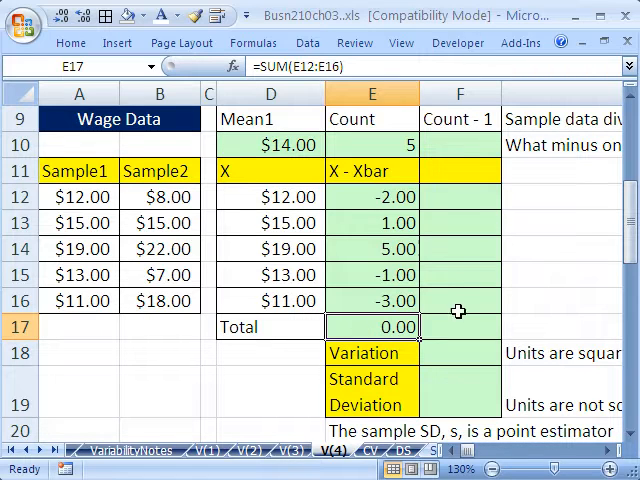
# Retype the F11 heading as (X - Xbar)^2.
pyautogui.click(372, 172)
pyautogui.write('(X - Xbar')
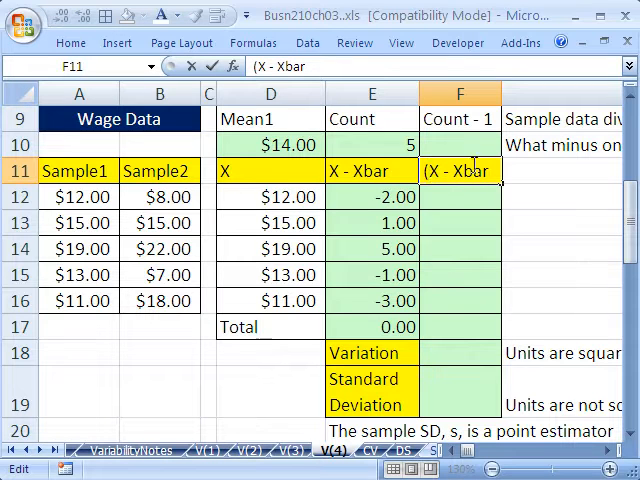
pyautogui.write('_^')
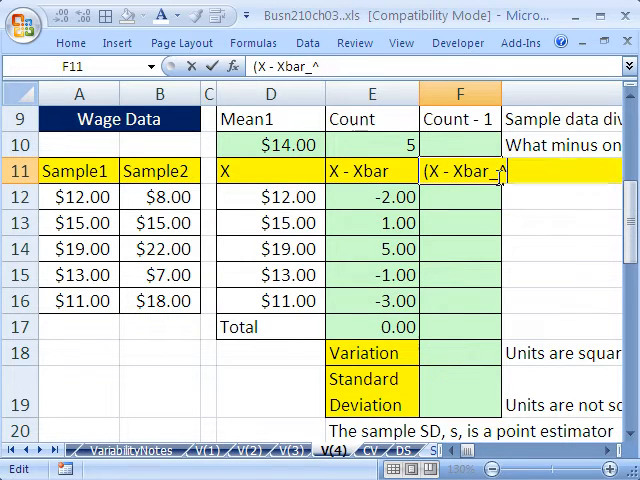
pyautogui.write('2')
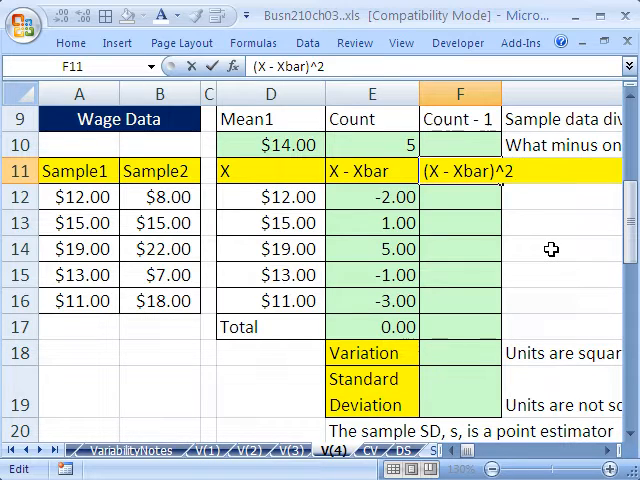
pyautogui.click(460, 196)
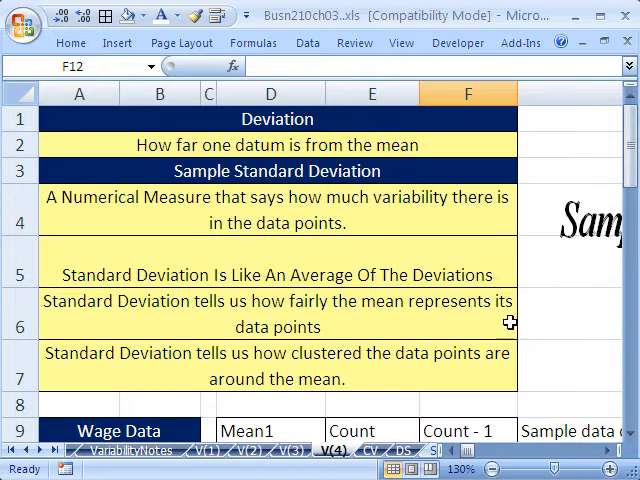
# Scroll over to the SampleSD formula picture and back to the deviations table at F12.
pyautogui.hscroll(3)
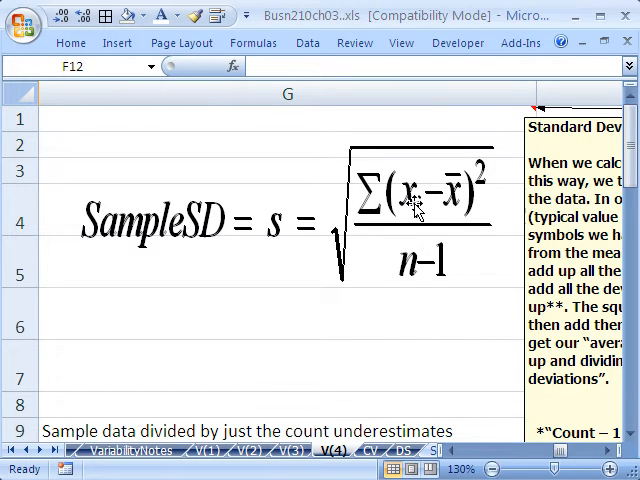
pyautogui.moveTo(468, 210)
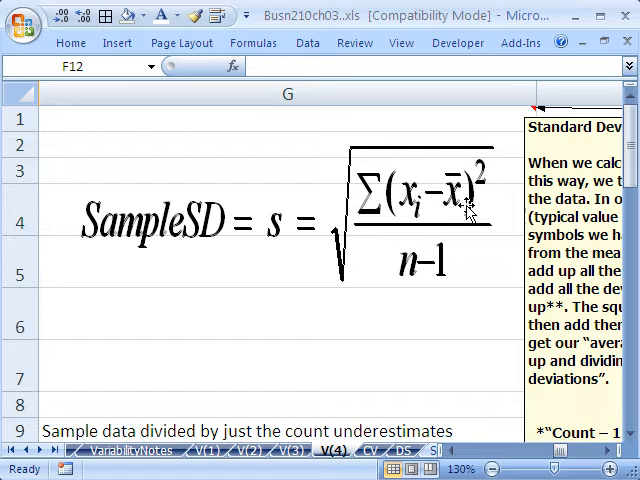
pyautogui.moveTo(448, 204)
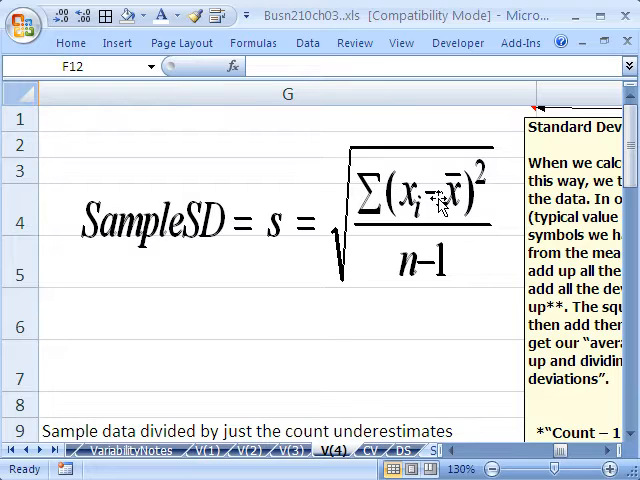
pyautogui.moveTo(468, 168)
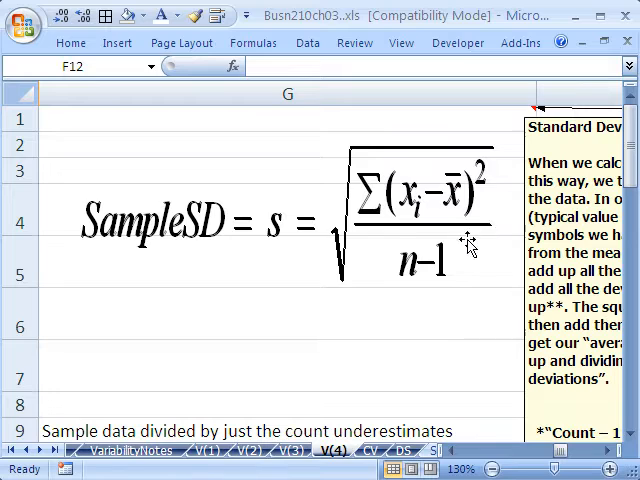
pyautogui.moveTo(348, 252)
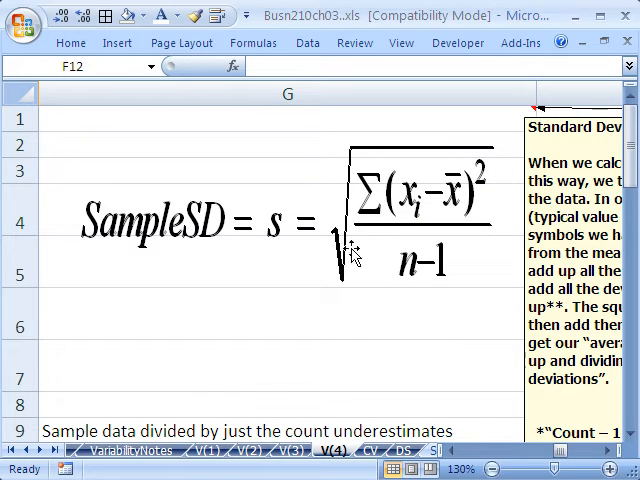
pyautogui.moveTo(432, 200)
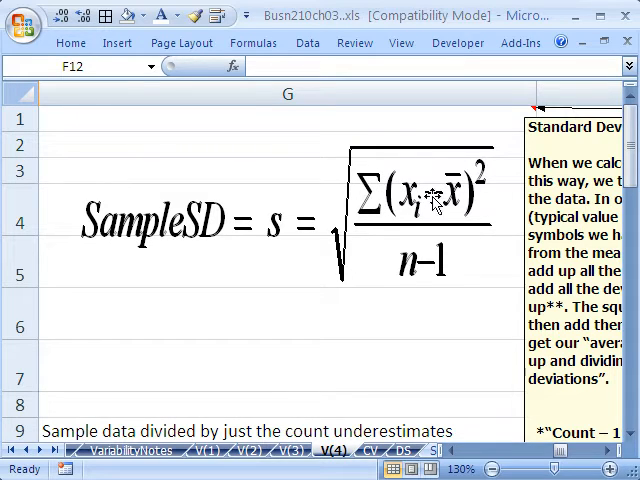
pyautogui.moveTo(412, 264)
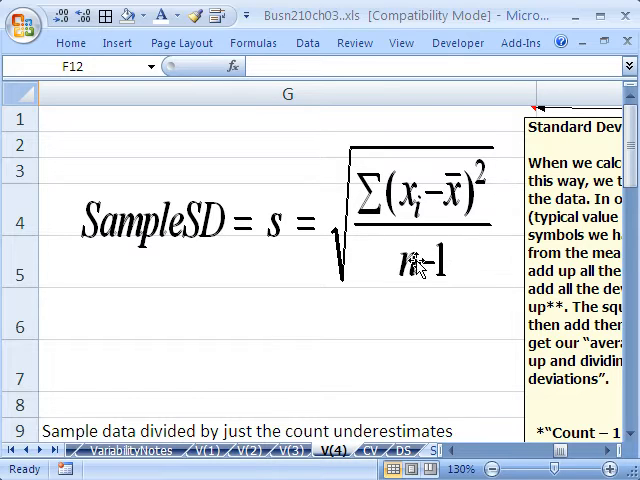
pyautogui.moveTo(432, 278)
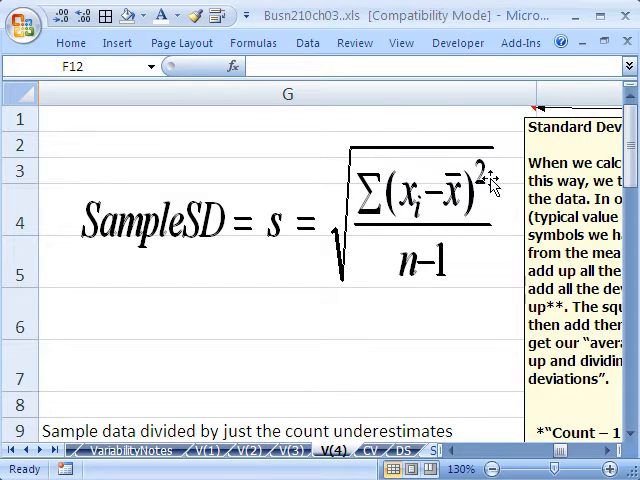
pyautogui.moveTo(350, 146)
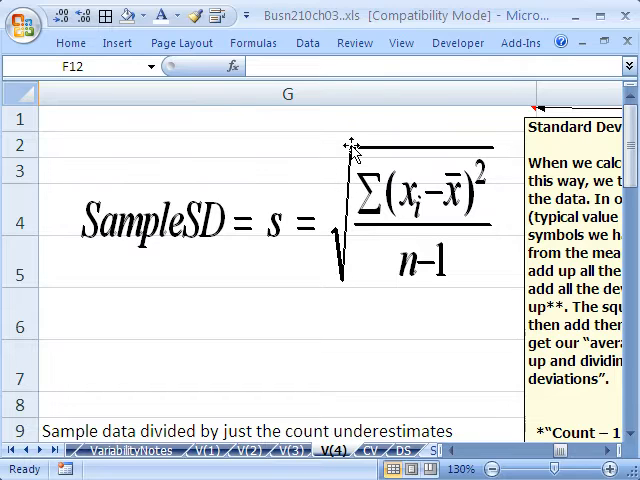
pyautogui.moveTo(400, 320)
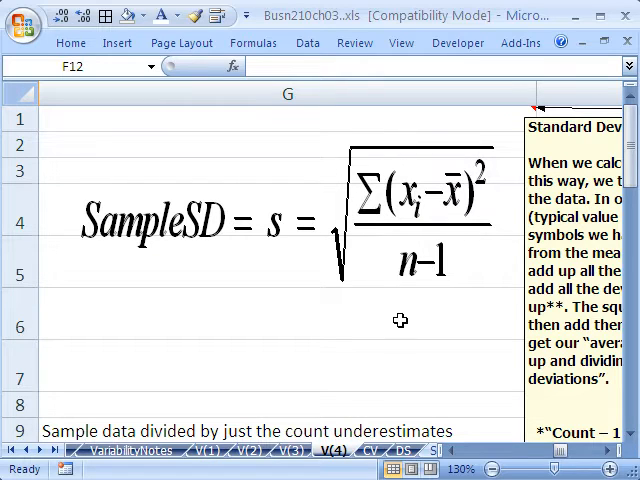
pyautogui.moveTo(500, 178)
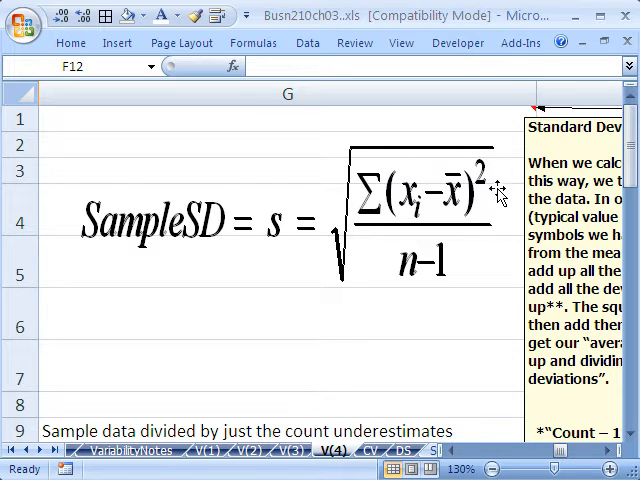
pyautogui.scroll(-3)
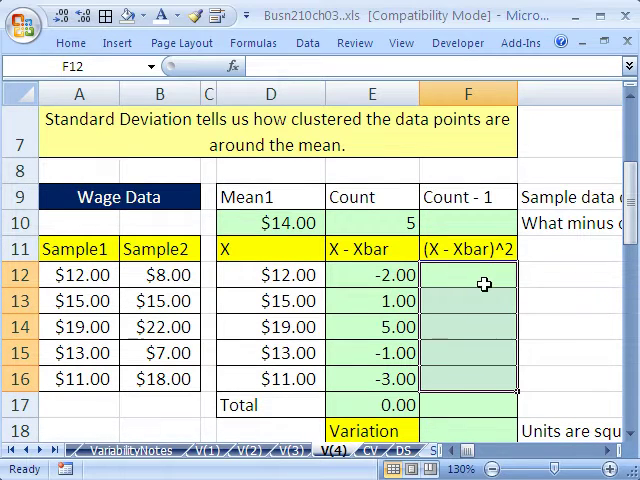
# Enter =E12^2 in F12 and fill down to F16 for squared deviations 4, 1, 25, 1, 9.
pyautogui.write('=E12')
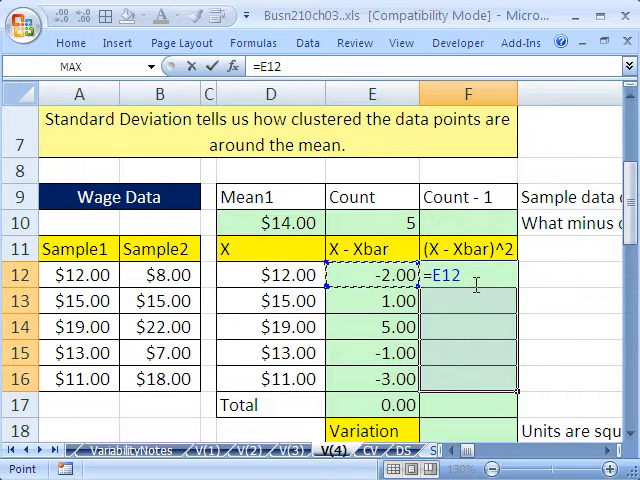
pyautogui.write('^')
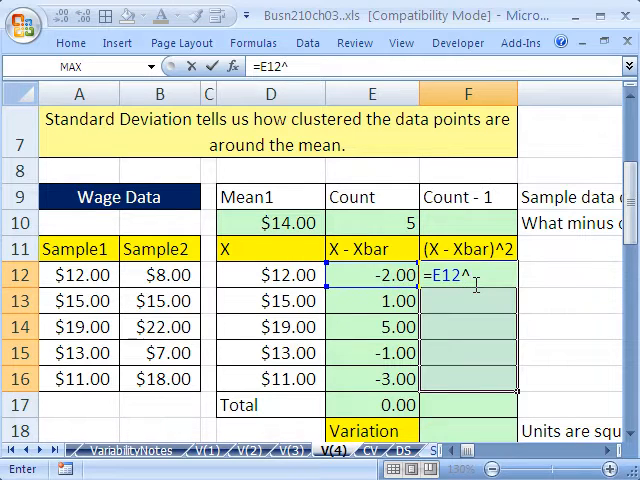
pyautogui.write('2')
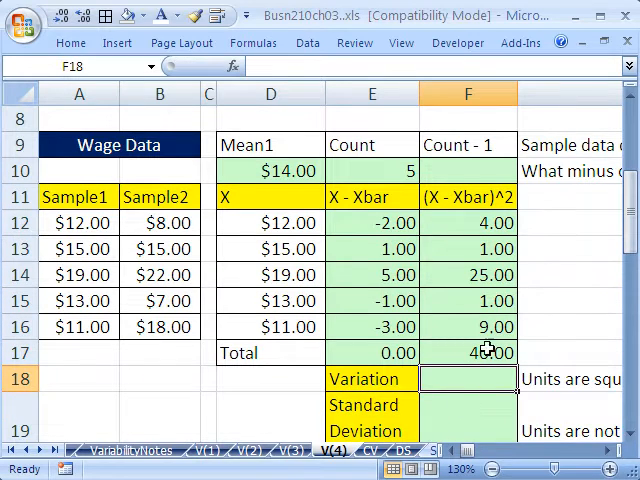
pyautogui.click(468, 352)
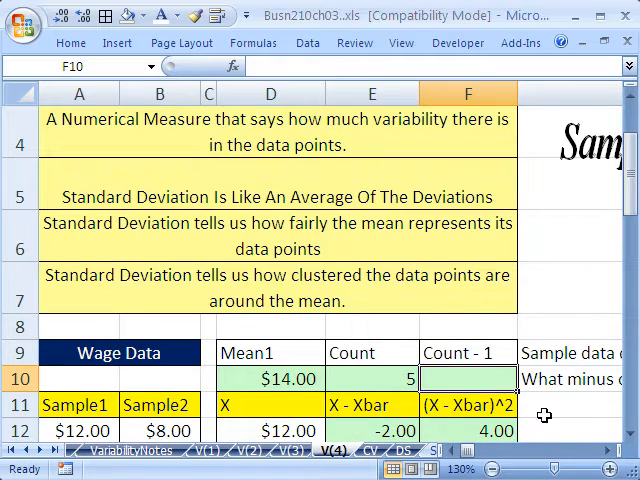
# Enter =E10-1 in F10 so Count - 1 shows 4, beside the divide-by-n-1 note.
pyautogui.scroll(-3)
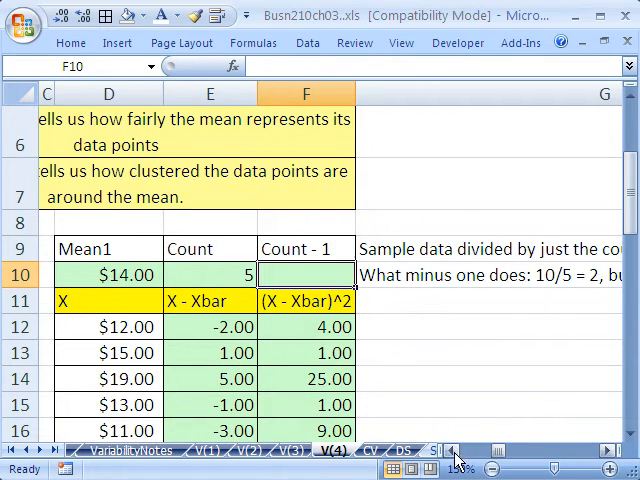
pyautogui.hscroll(-3)
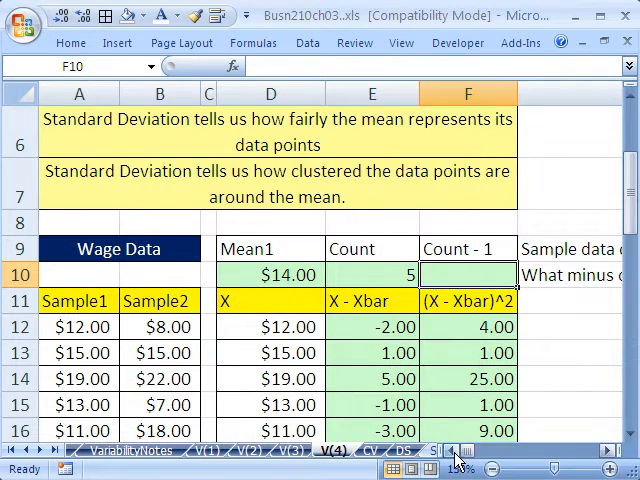
pyautogui.write('=E10-')
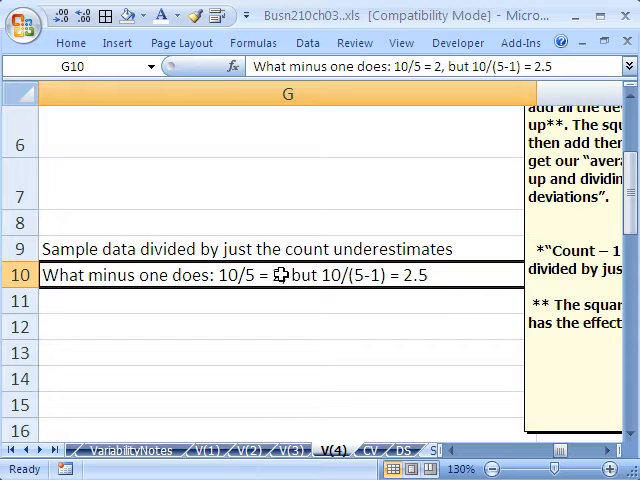
pyautogui.moveTo(330, 276)
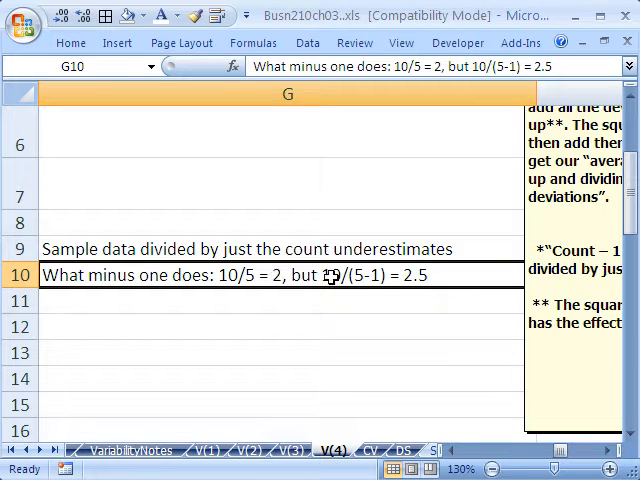
pyautogui.moveTo(314, 274)
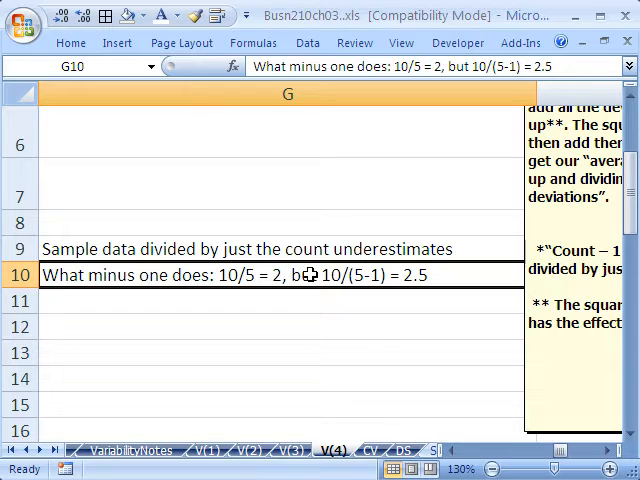
pyautogui.moveTo(242, 300)
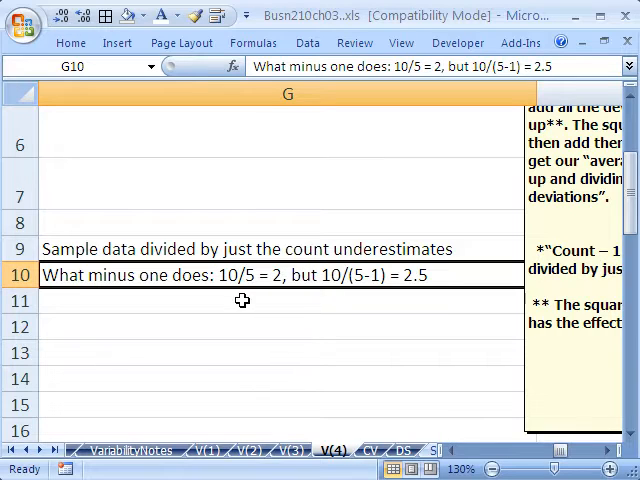
pyautogui.moveTo(400, 252)
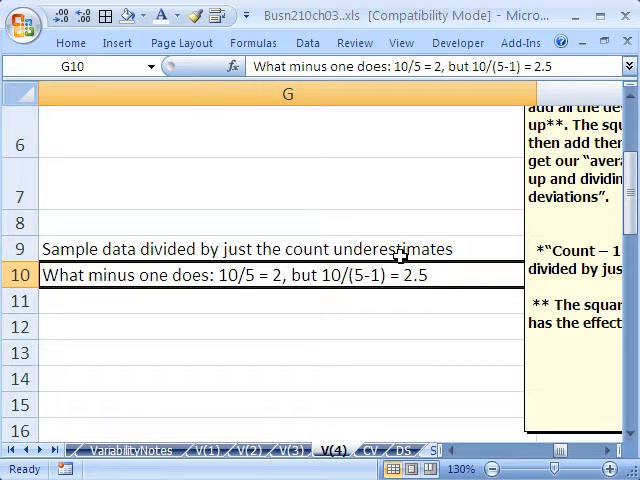
pyautogui.moveTo(240, 308)
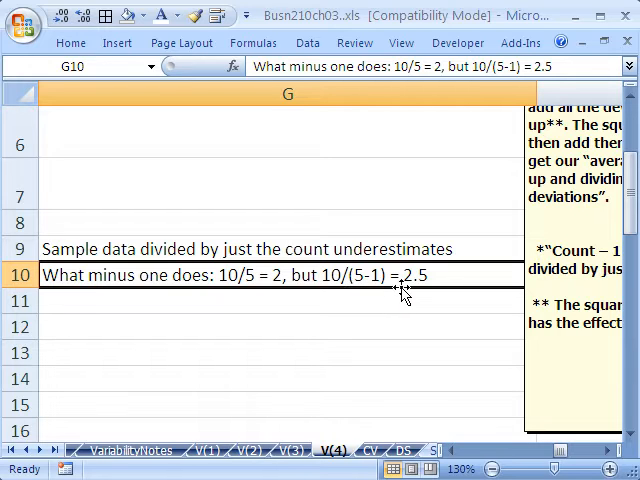
pyautogui.moveTo(432, 438)
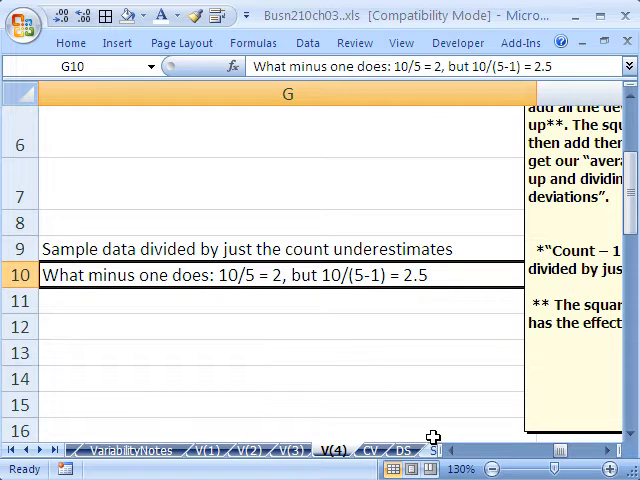
pyautogui.hscroll(-3)
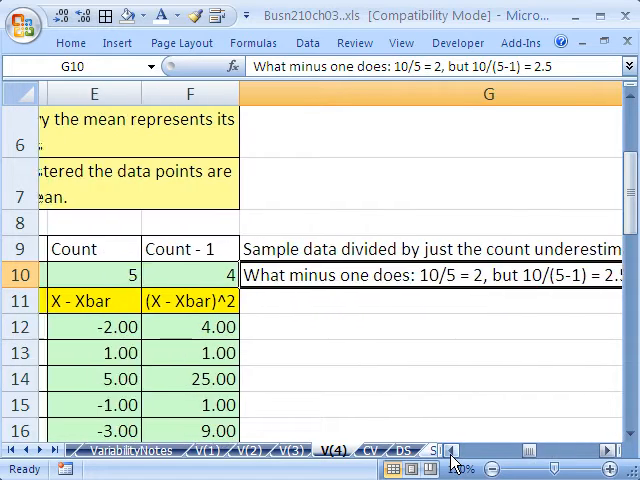
# Enter =F17/F10 in F18 so Variation divides the squared-deviation total by count minus one, giving 10.
pyautogui.hscroll(-3)
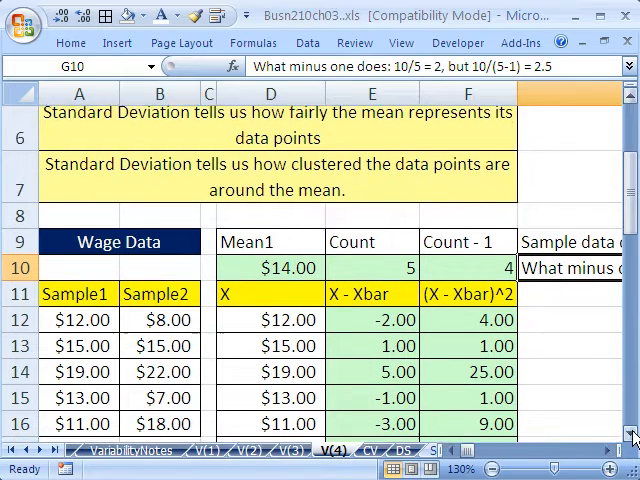
pyautogui.scroll(-3)
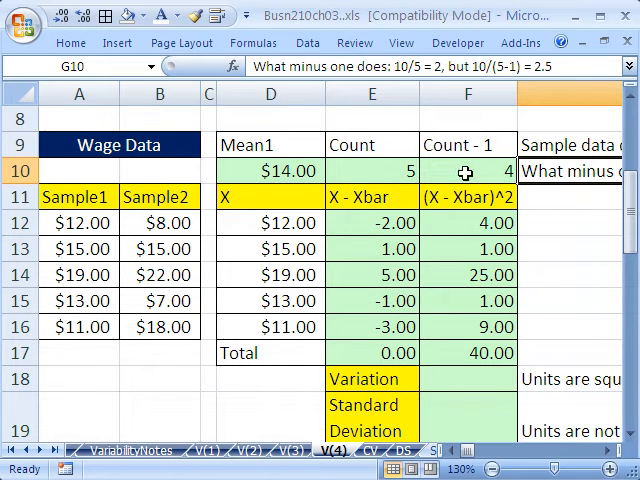
pyautogui.moveTo(474, 172)
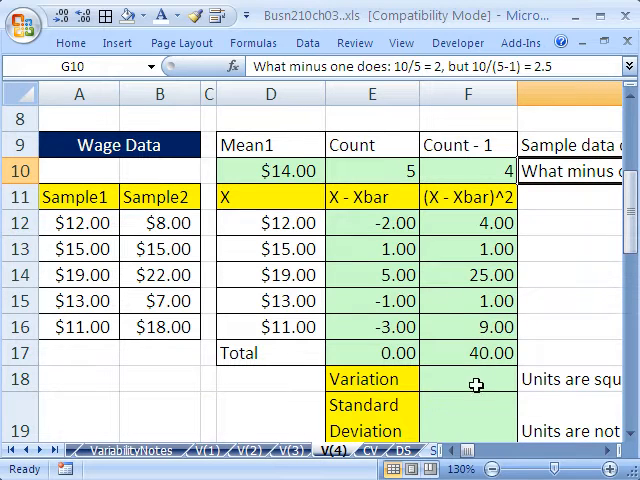
pyautogui.click(468, 380)
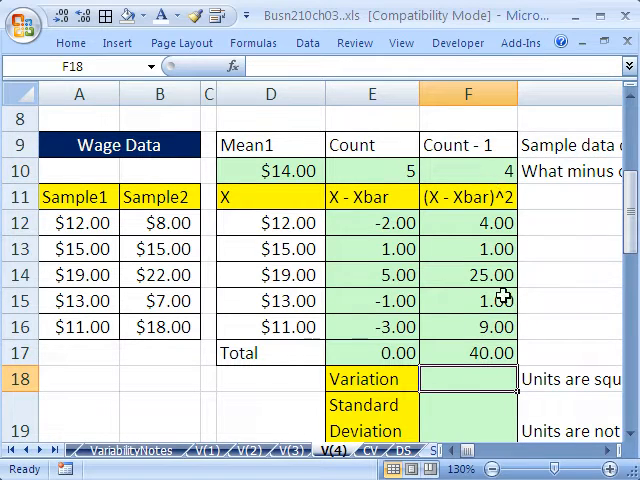
pyautogui.moveTo(524, 360)
pyautogui.write('=F17')
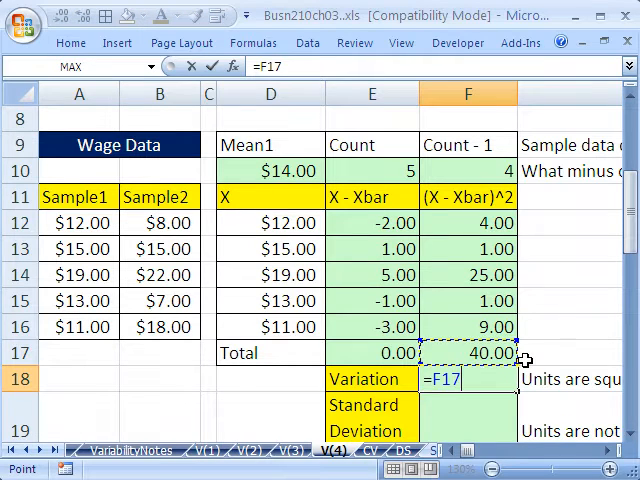
pyautogui.write('/F10')
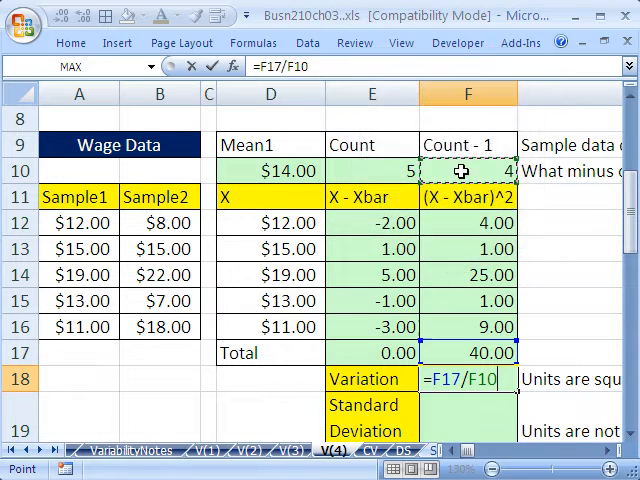
pyautogui.moveTo(504, 148)
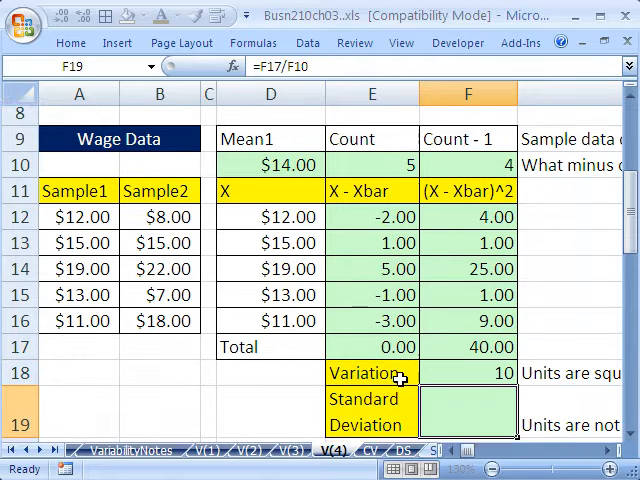
pyautogui.scroll(-3)
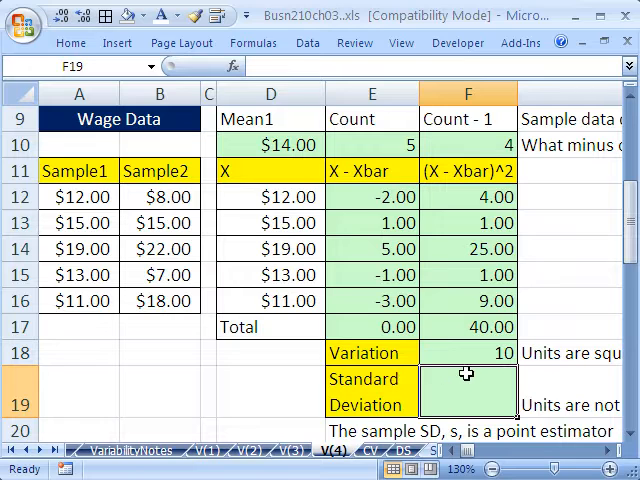
pyautogui.moveTo(480, 368)
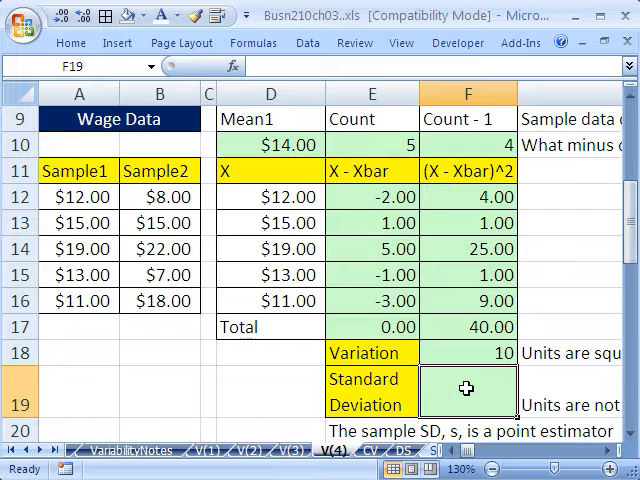
pyautogui.moveTo(480, 428)
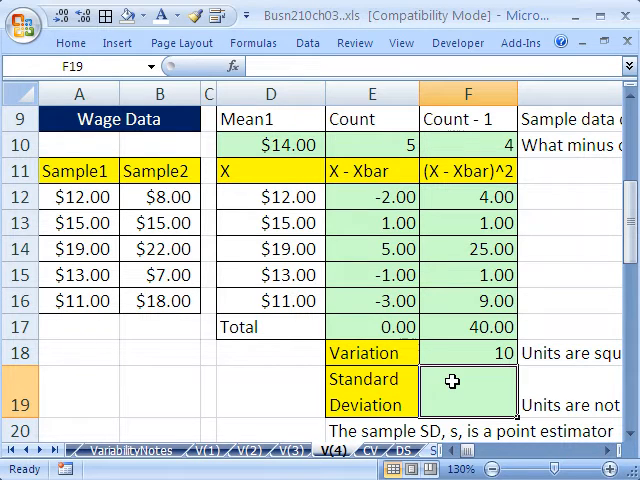
# Enter =F18^(1/2) in F19 for Sample1's standard deviation of 3.1622777.
pyautogui.write('=F18')
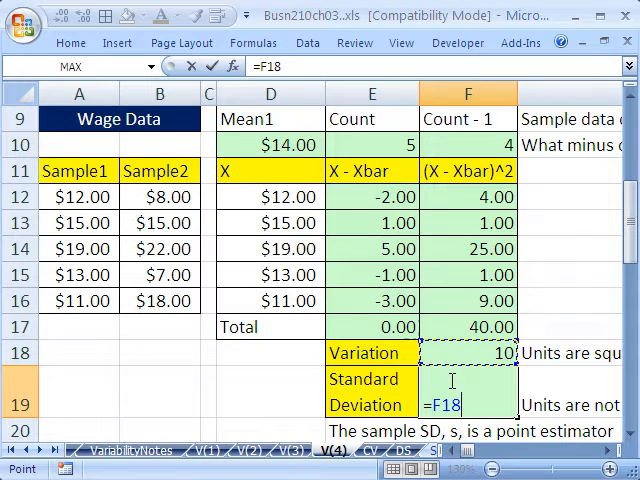
pyautogui.write('^')
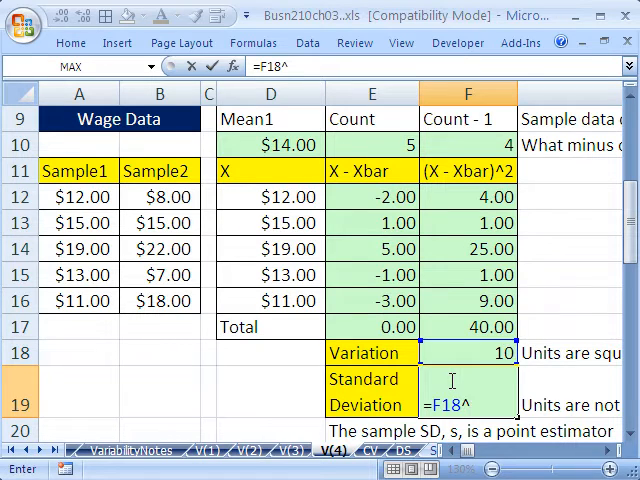
pyautogui.write('(1')
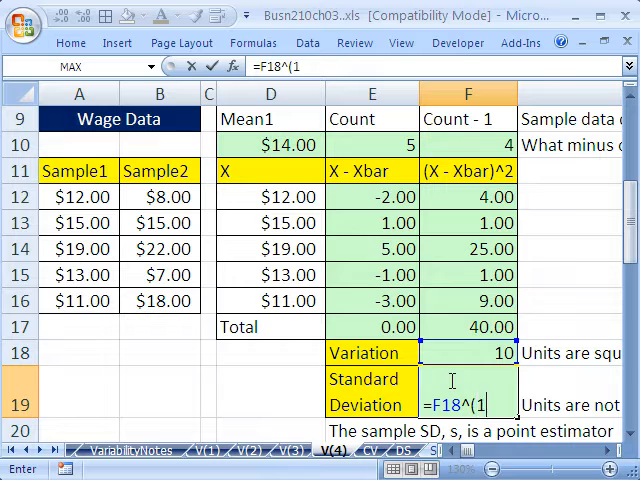
pyautogui.write('/')
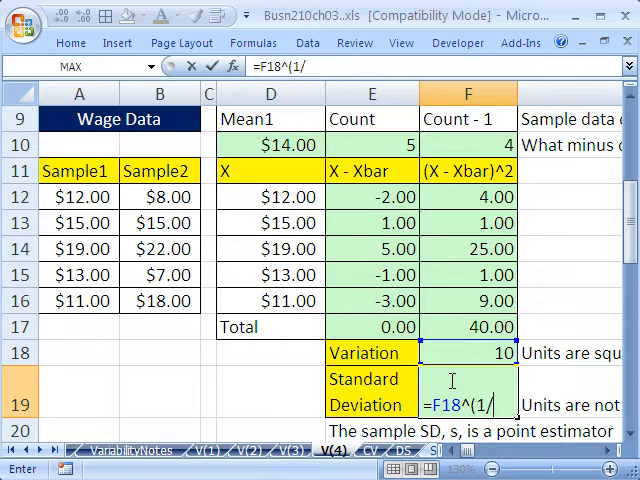
pyautogui.write('2')
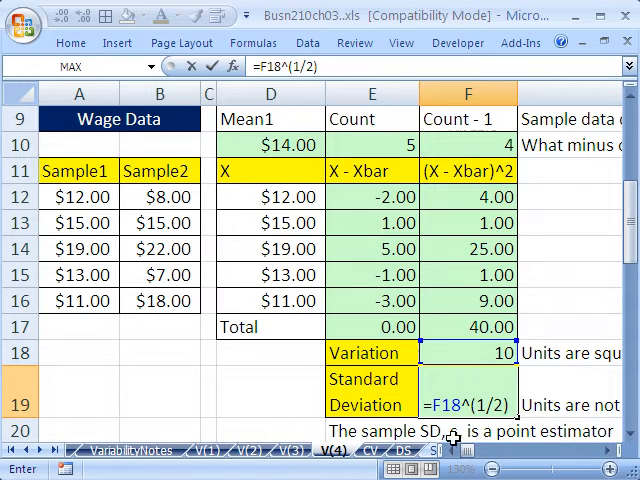
pyautogui.moveTo(402, 406)
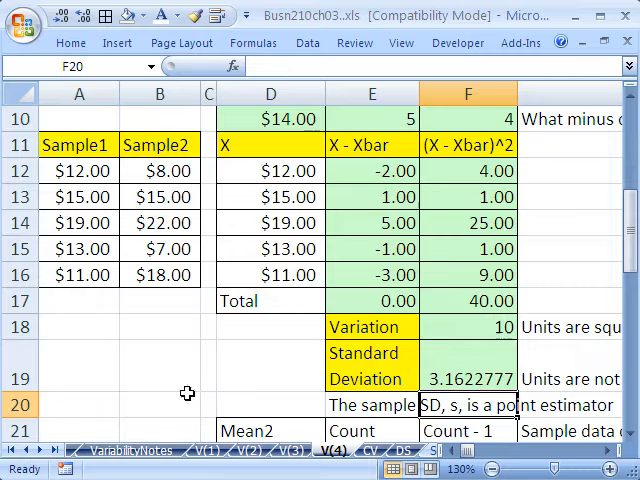
# Insert a blank row 20 below the first Standard Deviation row.
pyautogui.click(20, 404)
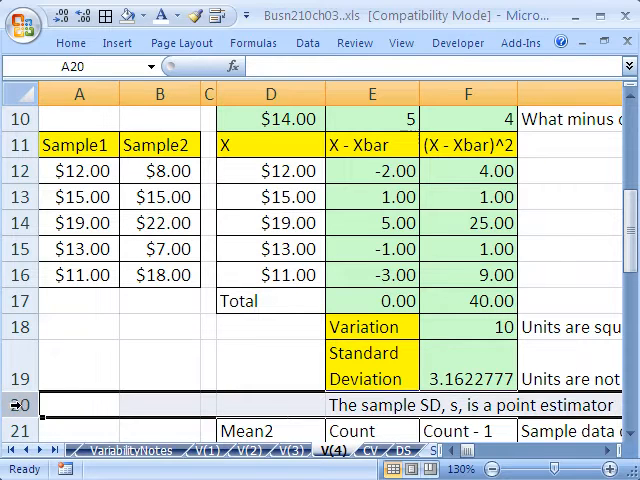
pyautogui.rightClick(16, 396)
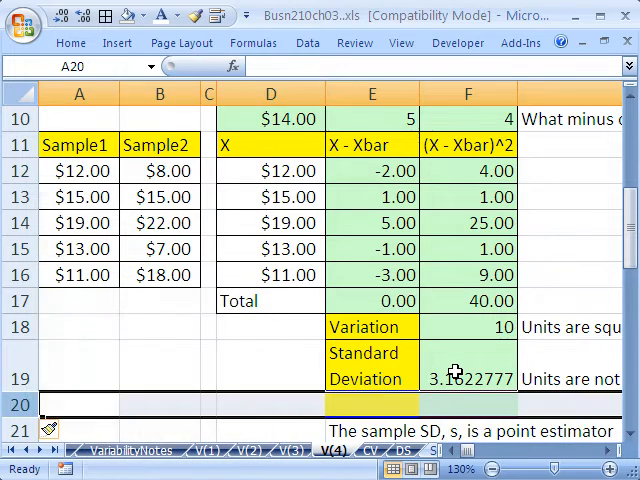
pyautogui.click(368, 364)
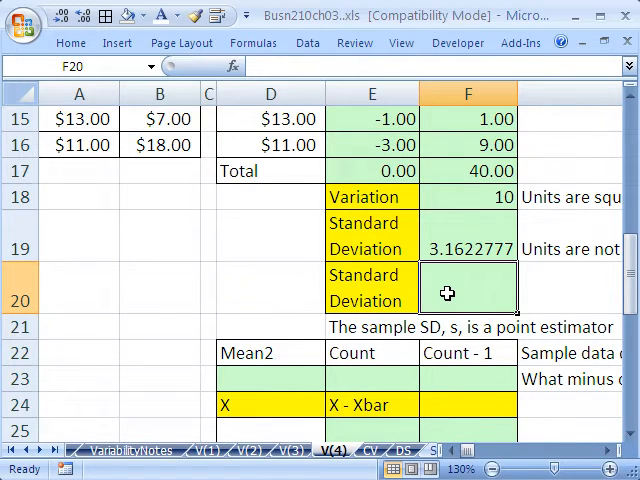
# Enter =SQRT(F18) in F20 as a second Standard Deviation, also 3.1622777, and verify it.
pyautogui.write('=sq')
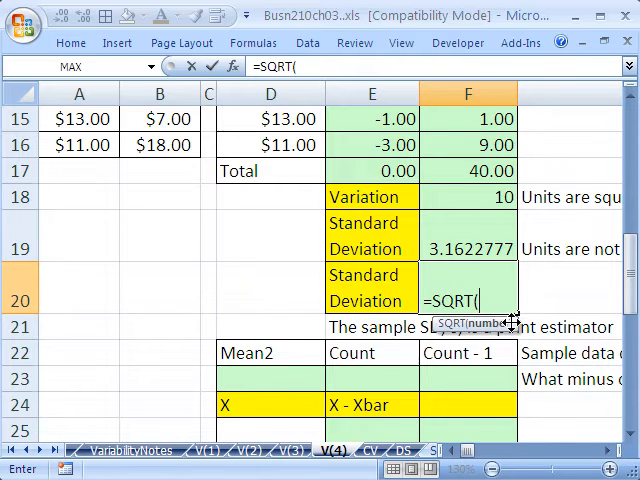
pyautogui.click(468, 196)
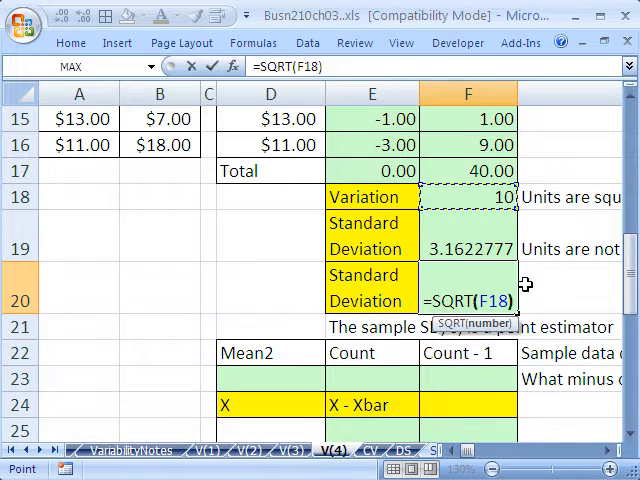
pyautogui.press('Enter')
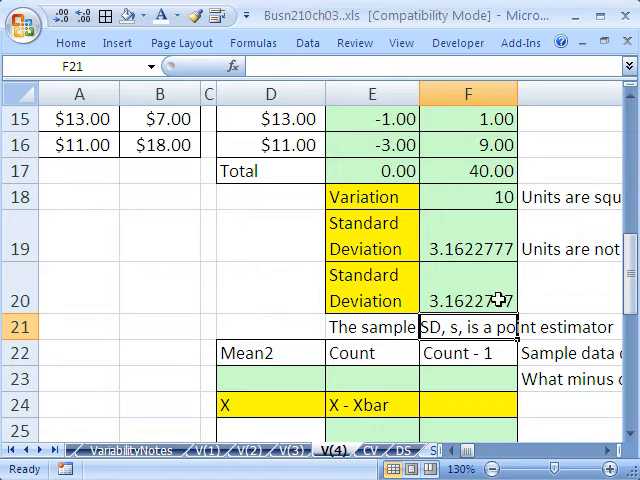
pyautogui.moveTo(478, 296)
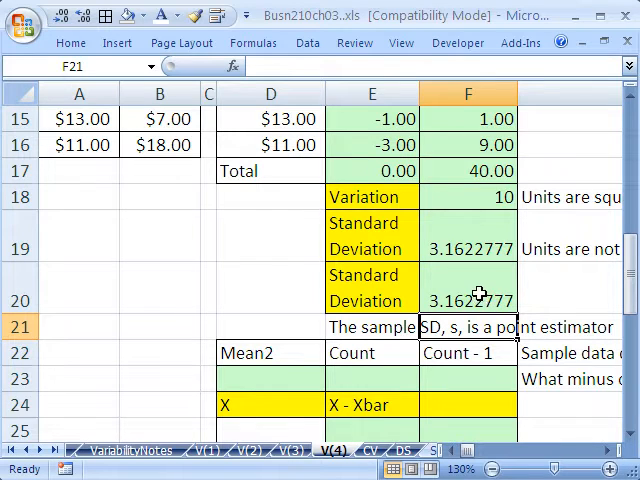
pyautogui.click(468, 288)
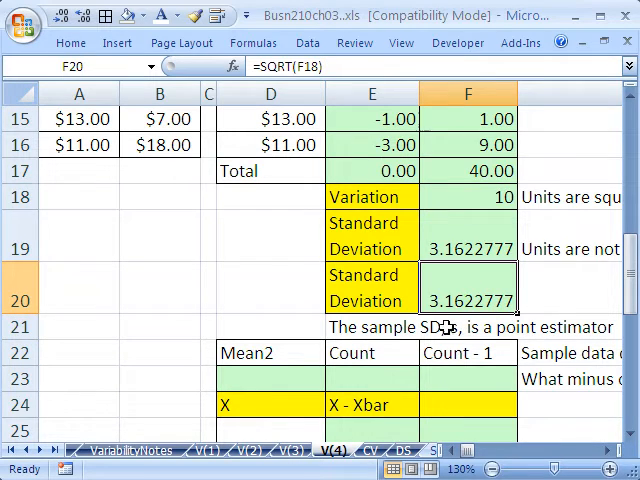
pyautogui.moveTo(502, 372)
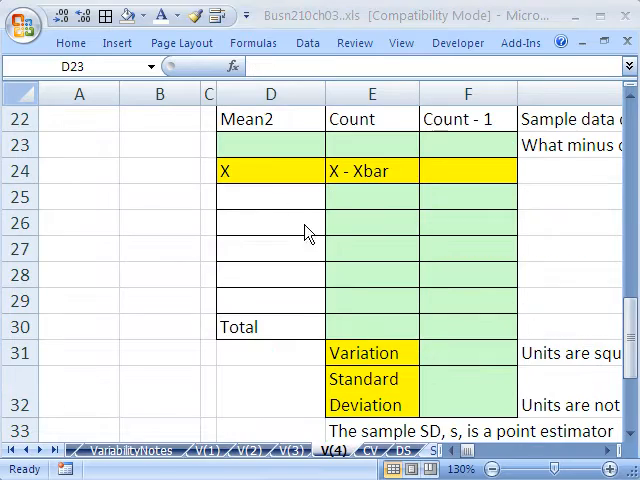
# Enter =AVERAGE(B12:B16) in D23 and =COUNT() in E23 for Sample2's $14.00 mean and count 5.
pyautogui.write('=a')
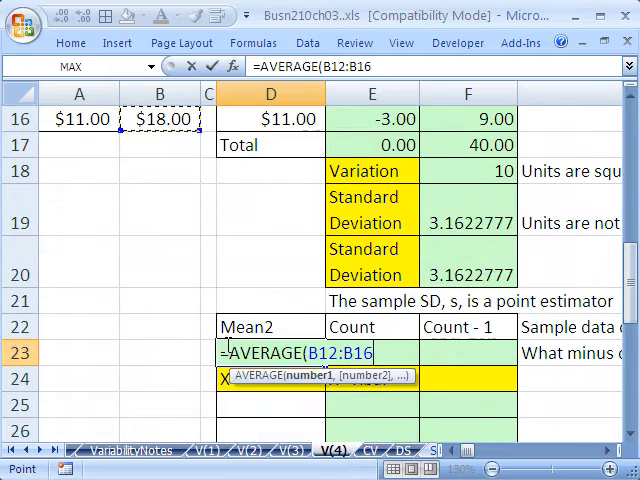
pyautogui.scroll(-3)
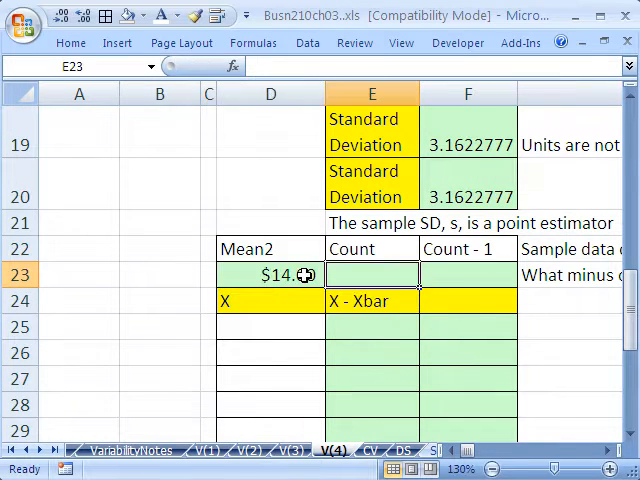
pyautogui.write('=COUNT(')
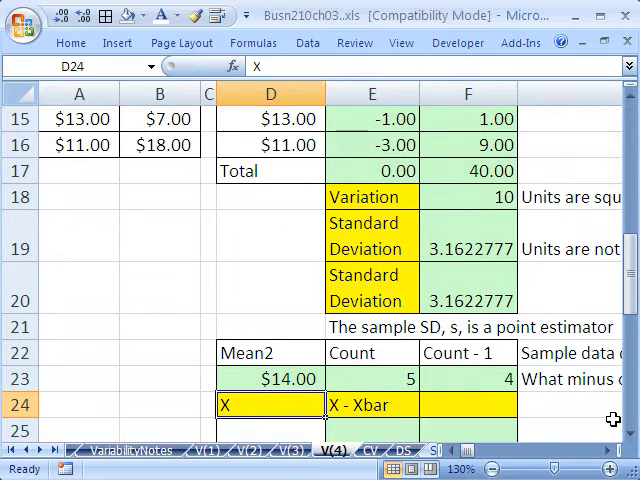
pyautogui.scroll(-3)
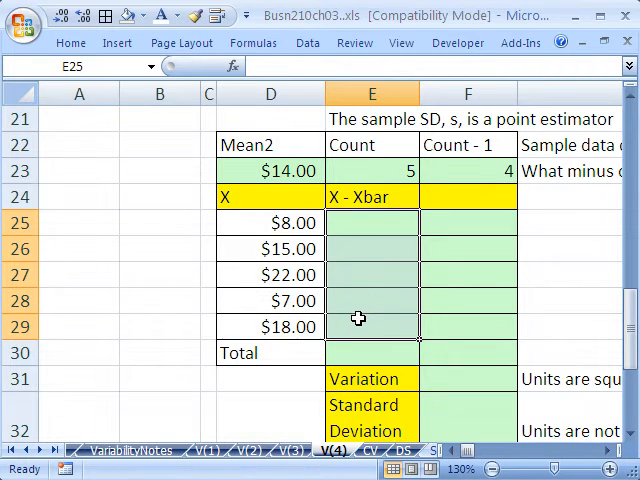
pyautogui.moveTo(400, 316)
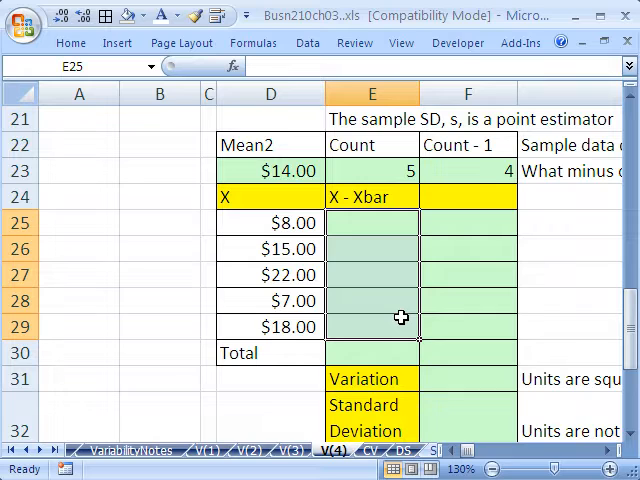
# Fill E25:E29 with =D25-$D$23 giving Sample2 deviations -6, 1, 8, -7, 4.
pyautogui.write('=D25')
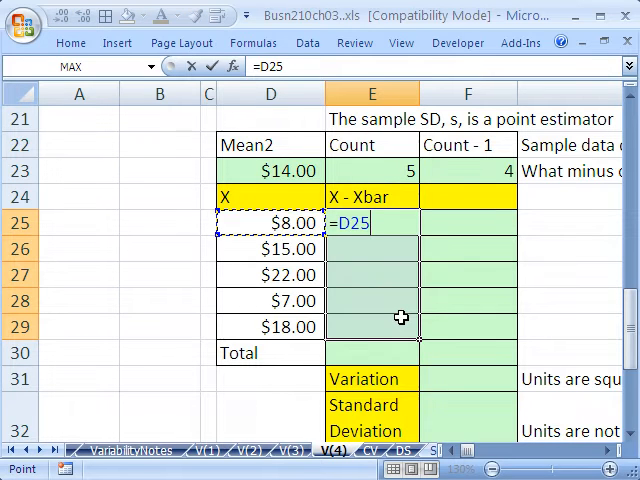
pyautogui.click(270, 170)
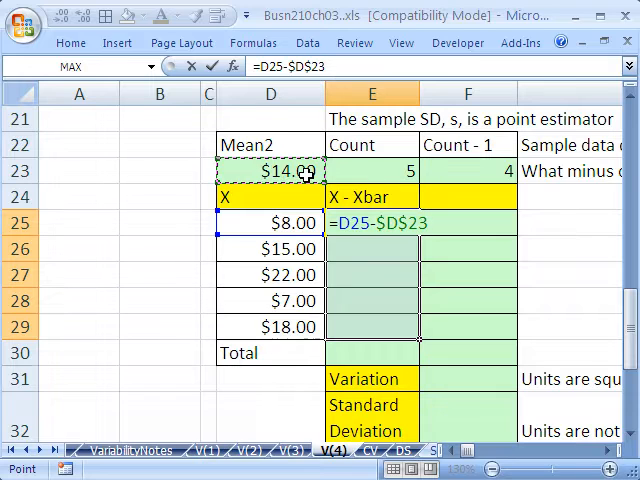
pyautogui.press('Enter')
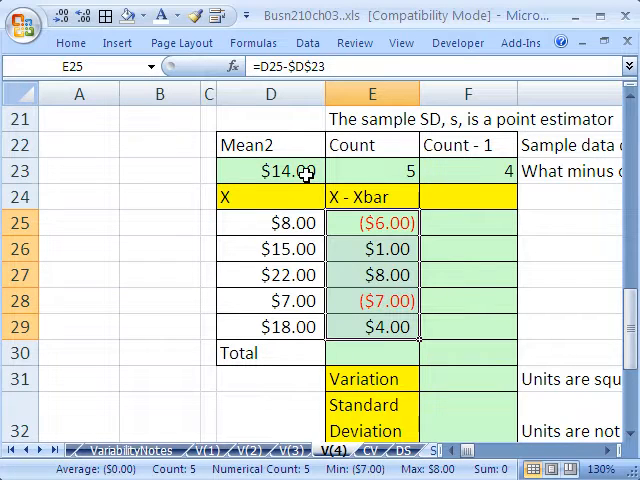
pyautogui.moveTo(410, 250)
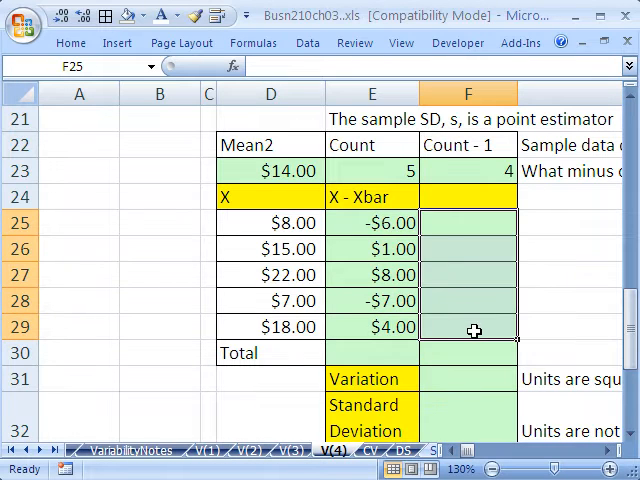
# Fill F25:F29 with =E25^2, squared deviations totalling 166.00.
pyautogui.write('=')
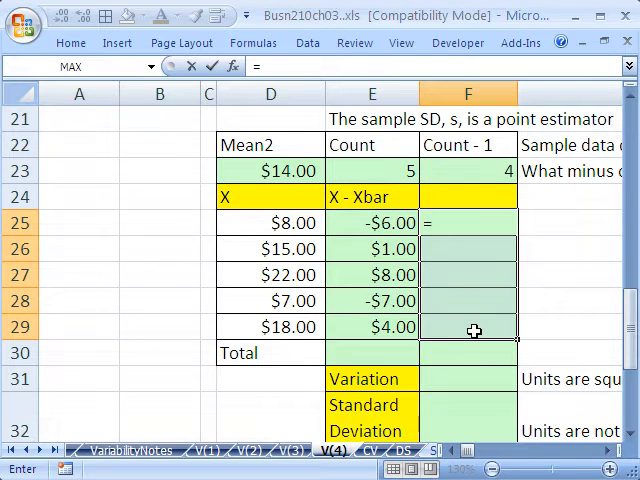
pyautogui.write('E25^2')
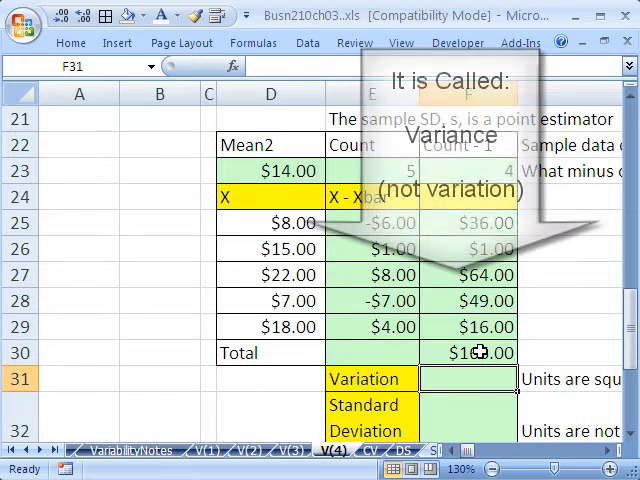
# Enter =F30/F23 for Sample2's variation 41.50 and =SQRT(F31) for its standard deviation 6.4420494.
pyautogui.click(468, 380)
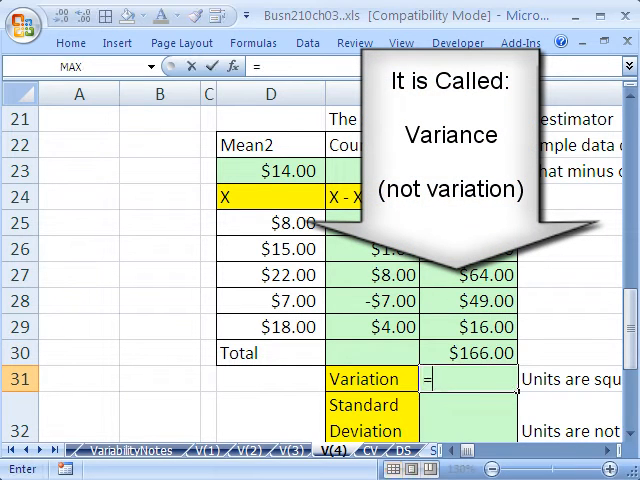
pyautogui.click(482, 352)
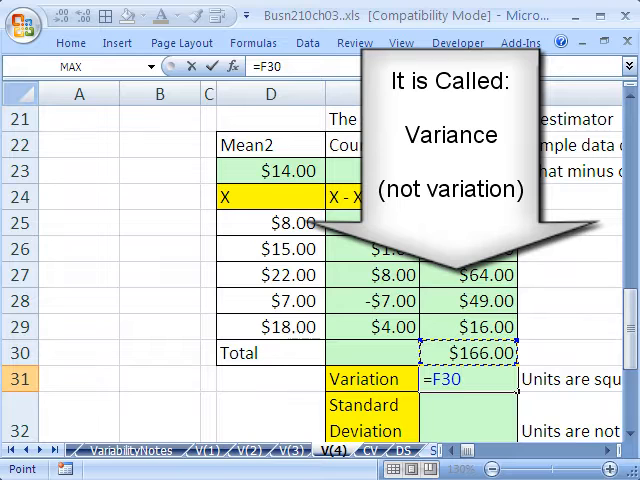
pyautogui.write('/')
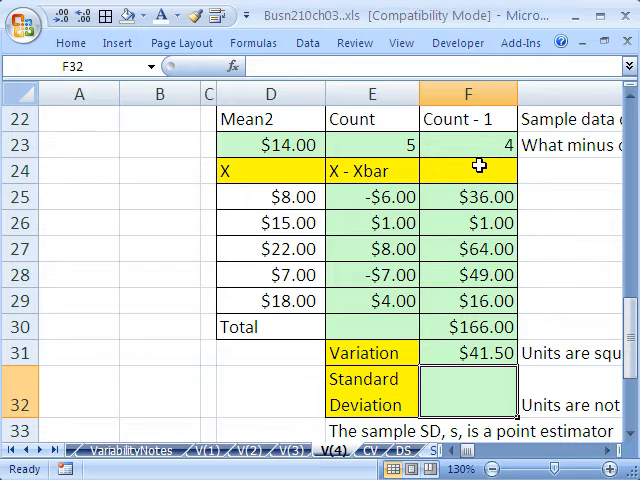
pyautogui.moveTo(492, 250)
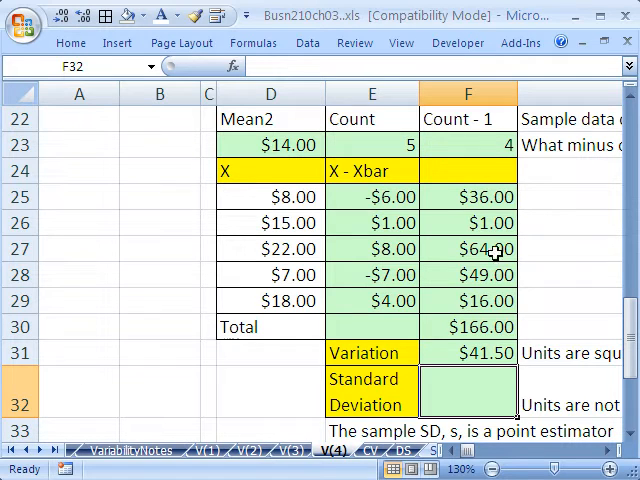
pyautogui.write('=SQRT(')
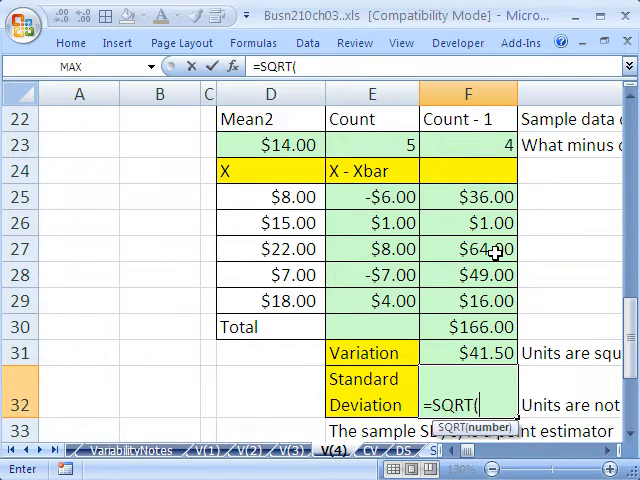
pyautogui.click(468, 352)
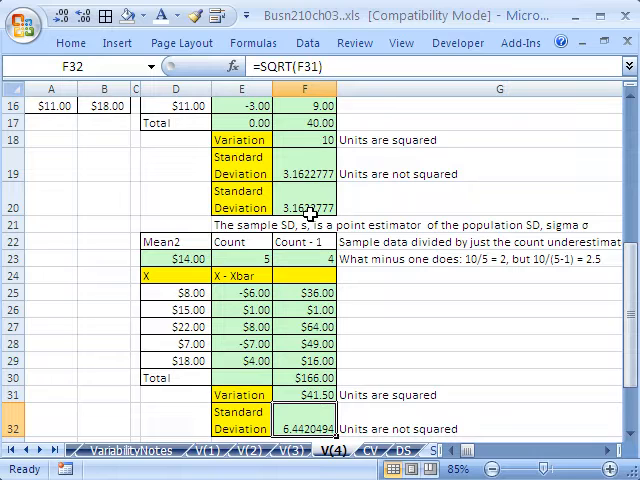
# Review the Variability chart and Interquartile Range sheets, then return to the standard deviation sheet.
pyautogui.click(300, 200)
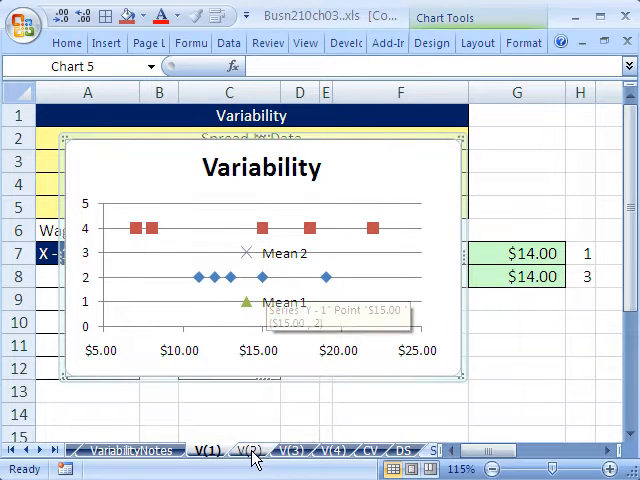
pyautogui.click(248, 448)
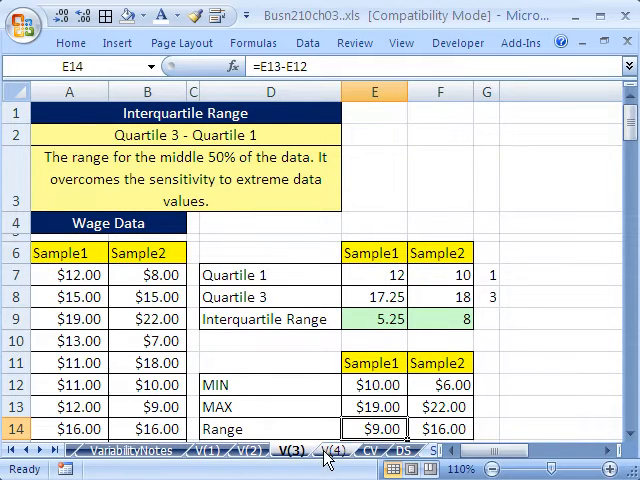
pyautogui.click(332, 448)
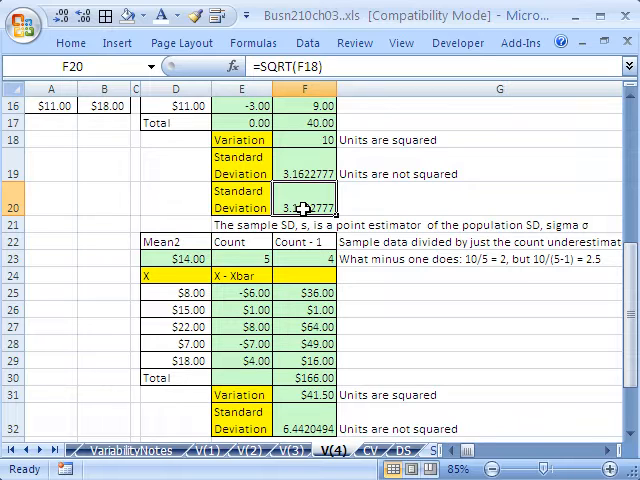
pyautogui.moveTo(358, 216)
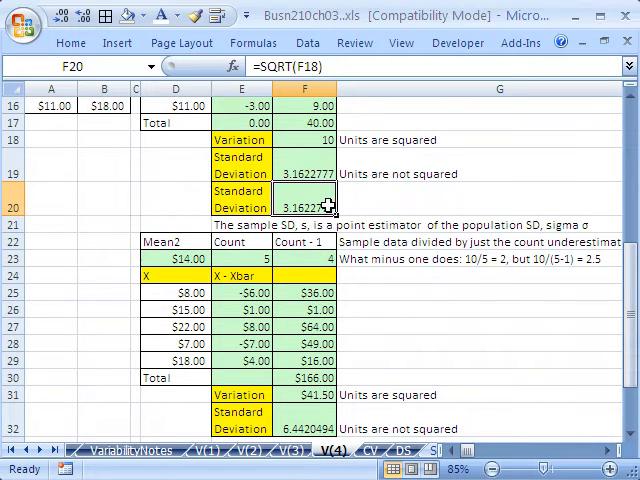
pyautogui.moveTo(318, 258)
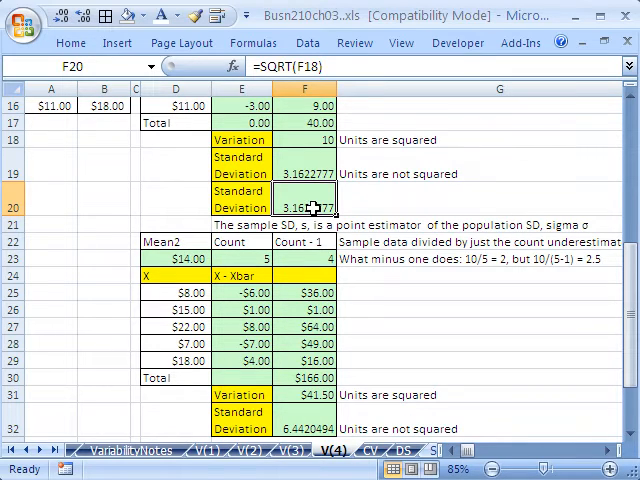
pyautogui.moveTo(304, 212)
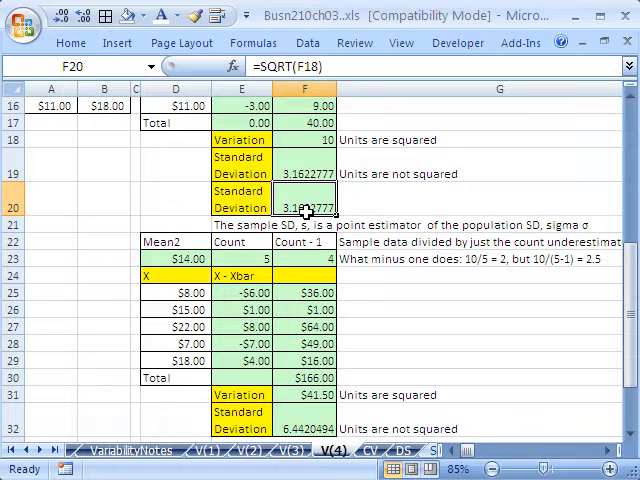
pyautogui.moveTo(304, 202)
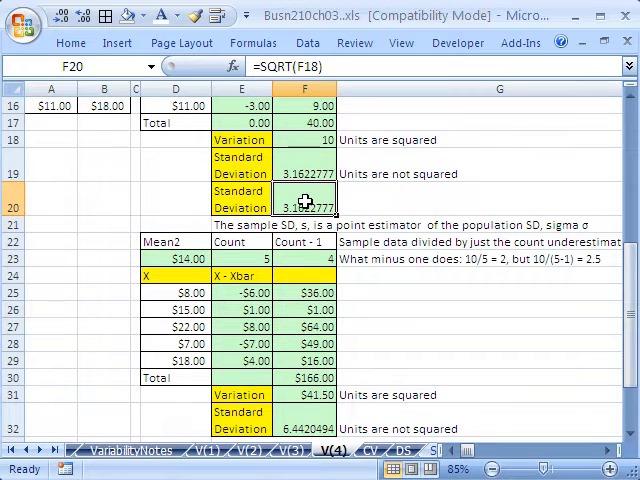
pyautogui.moveTo(316, 262)
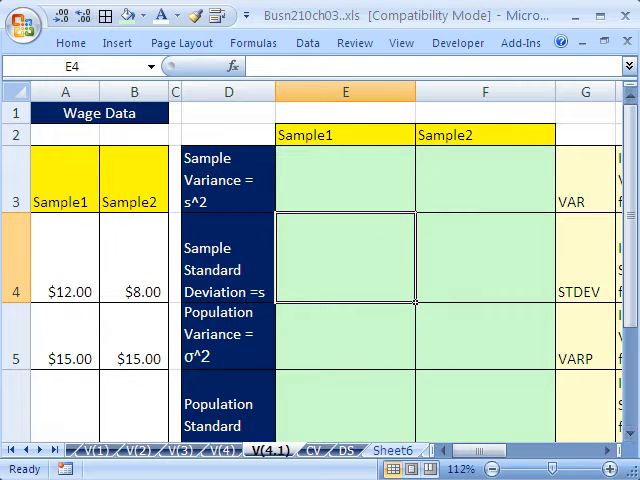
# Show the Wage Data summary table and select the Sample1 sample variance cell E3.
pyautogui.scroll(-3)
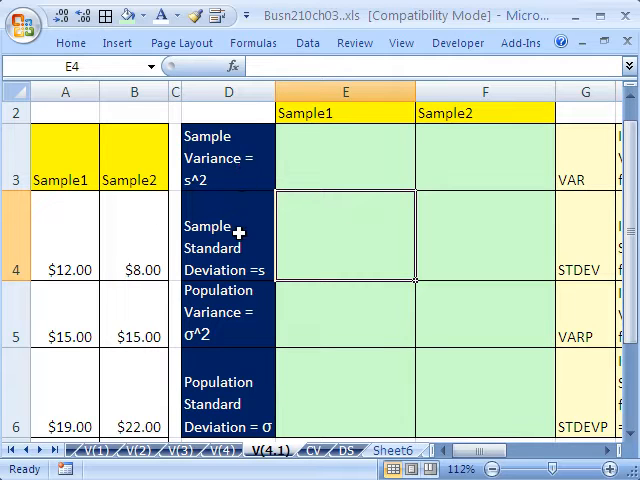
pyautogui.click(344, 156)
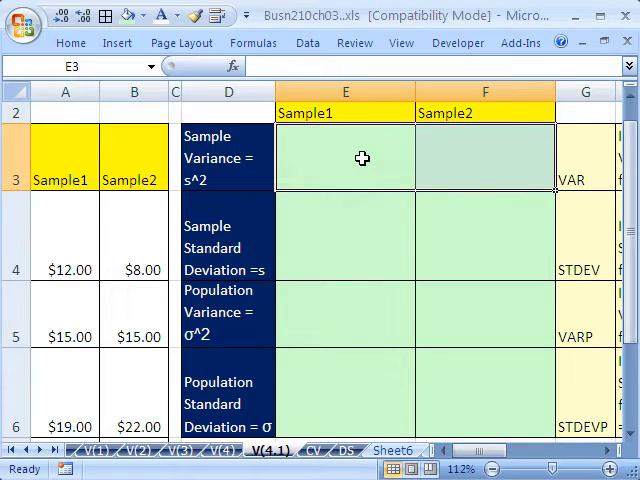
# Enter =VAR(A4:A8) across E3:F3 giving variances 10 and 41.5, and check the Sample2 formula.
pyautogui.write('=var')
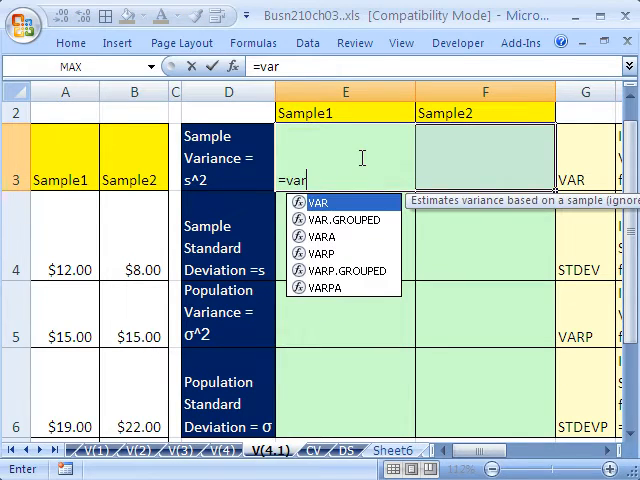
pyautogui.moveTo(410, 208)
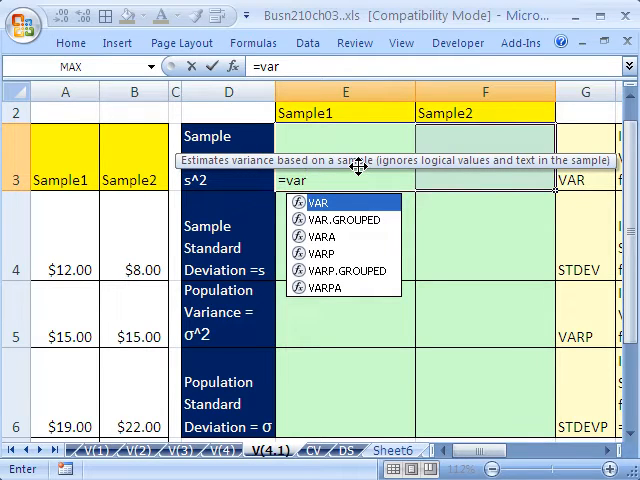
pyautogui.moveTo(342, 210)
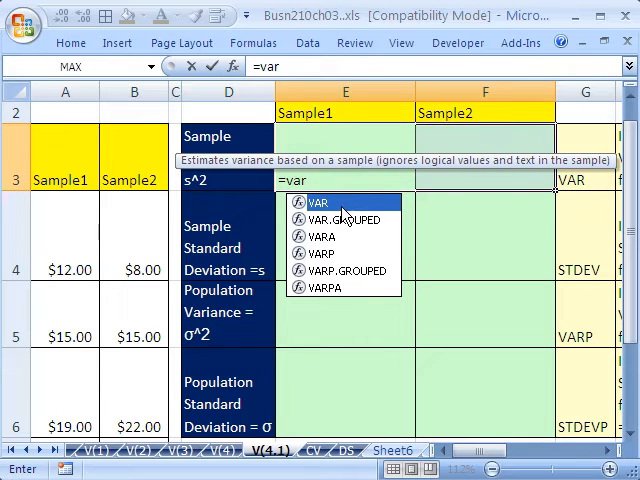
pyautogui.moveTo(330, 252)
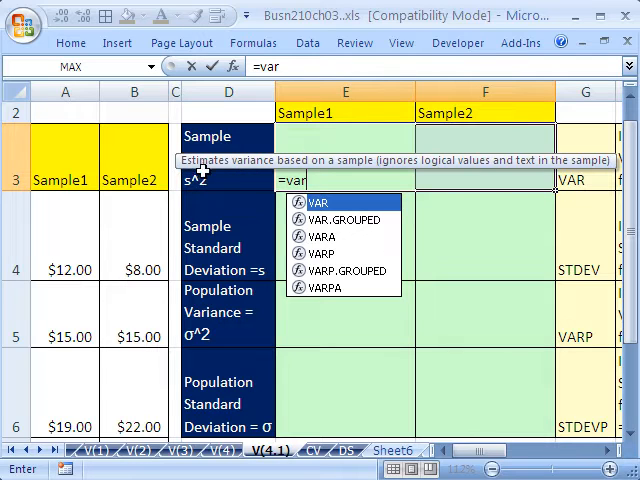
pyautogui.moveTo(186, 196)
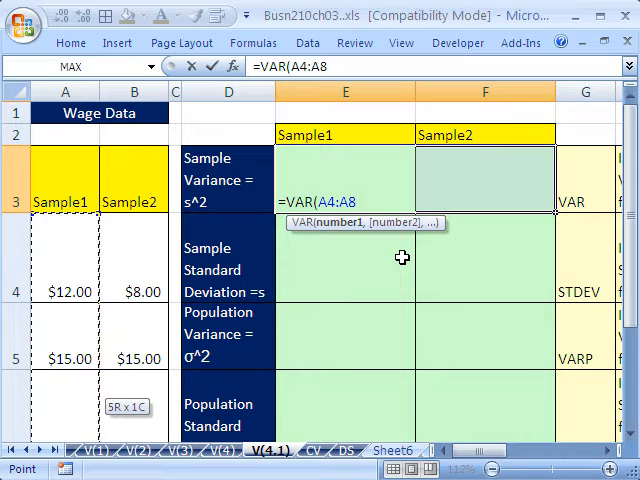
pyautogui.press('Enter')
pyautogui.write('=VAR(B4:B8)')
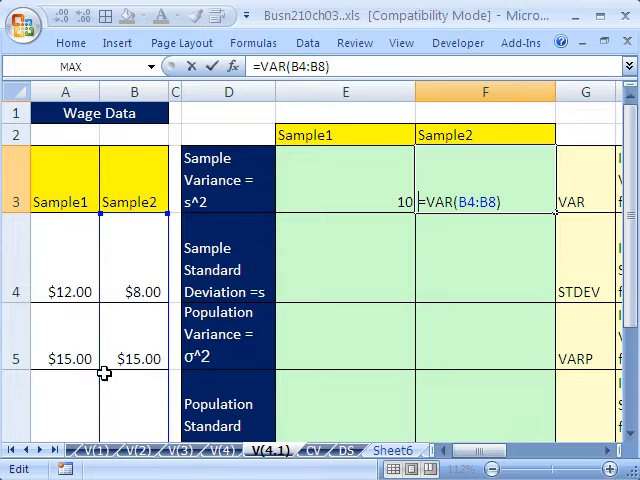
pyautogui.moveTo(58, 158)
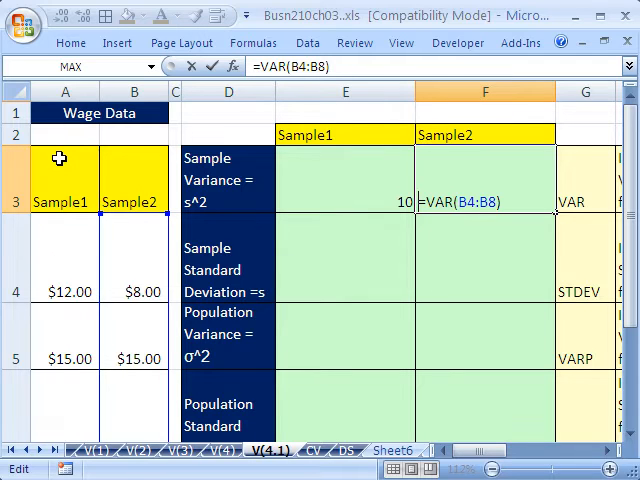
pyautogui.moveTo(70, 292)
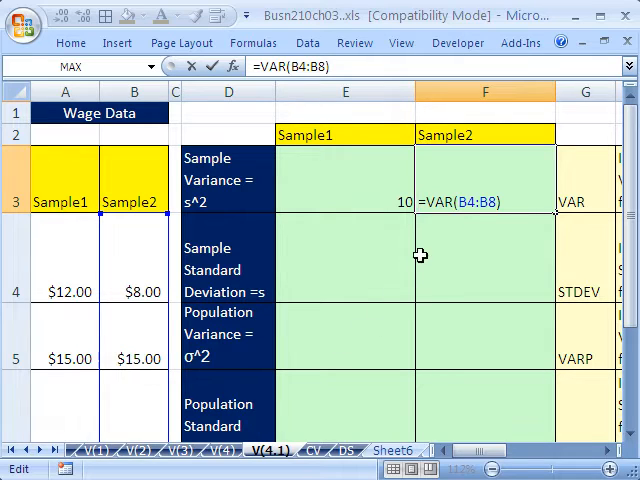
pyautogui.press('Enter')
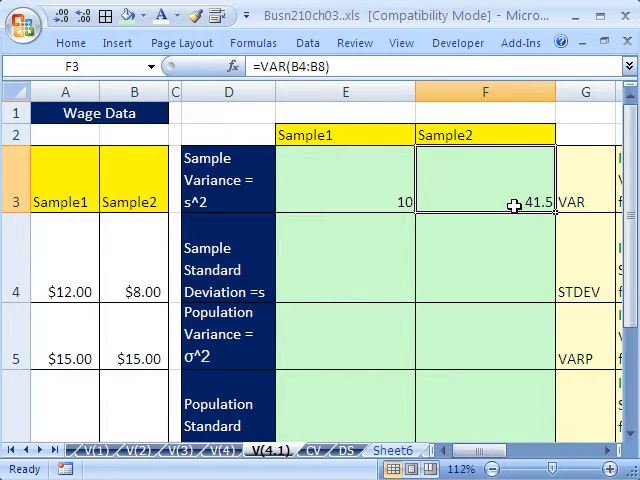
pyautogui.moveTo(386, 176)
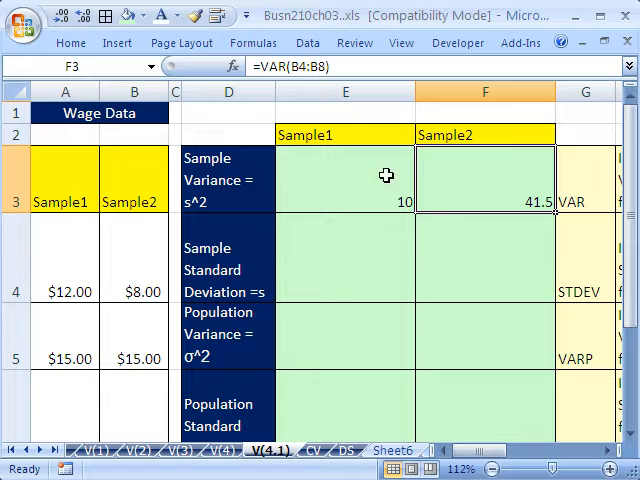
pyautogui.moveTo(368, 196)
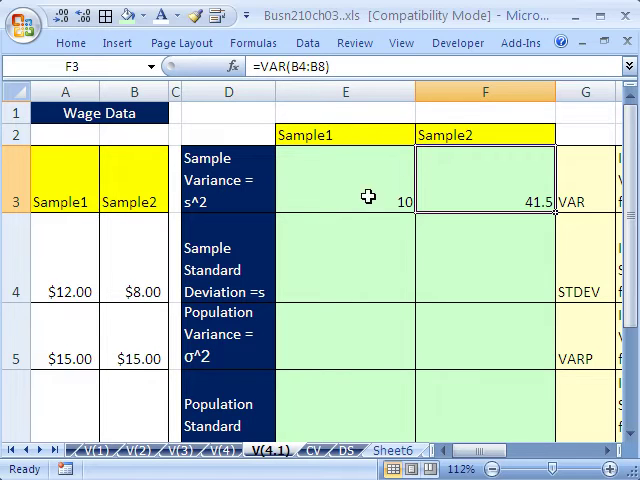
pyautogui.moveTo(378, 256)
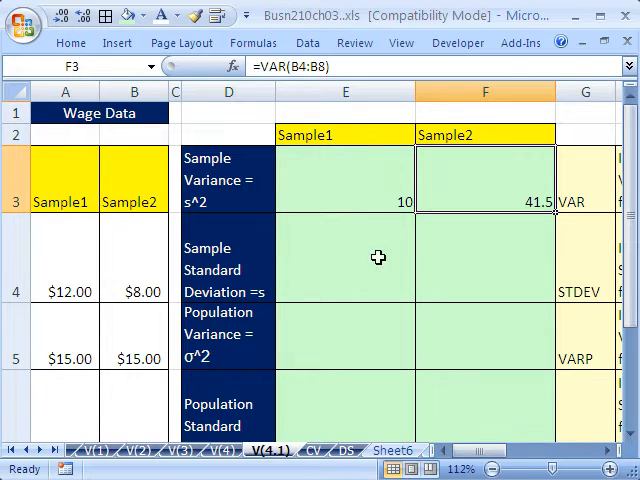
pyautogui.click(344, 184)
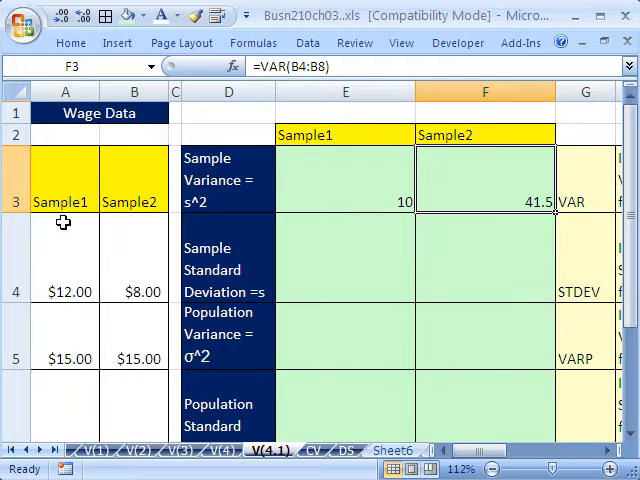
pyautogui.moveTo(328, 252)
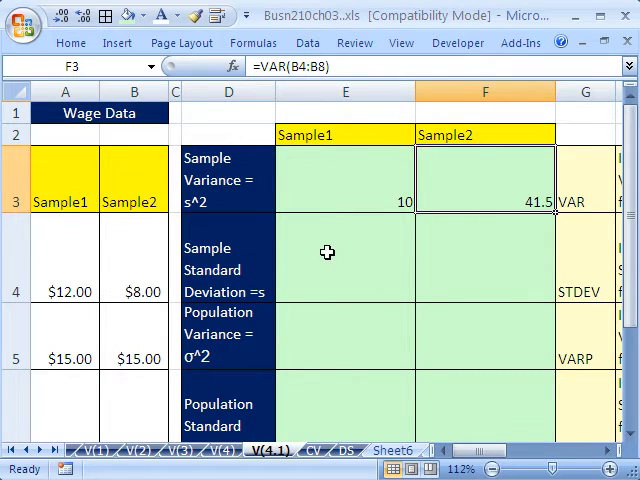
# Enter =STDEV(A4:A8) into E4:F4, giving 3.16227766 and 6.442049363.
pyautogui.click(344, 260)
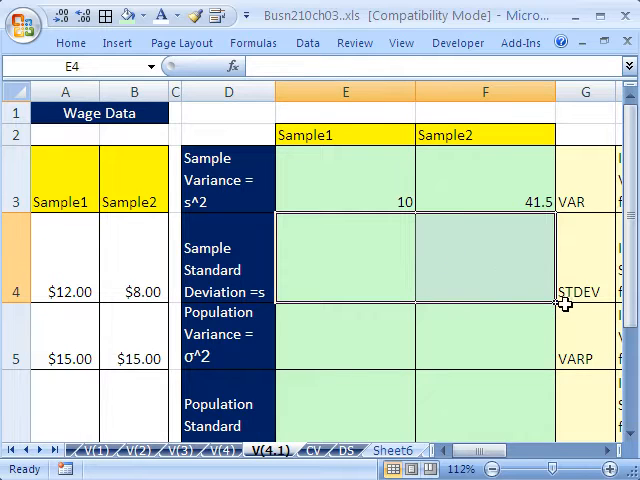
pyautogui.moveTo(504, 324)
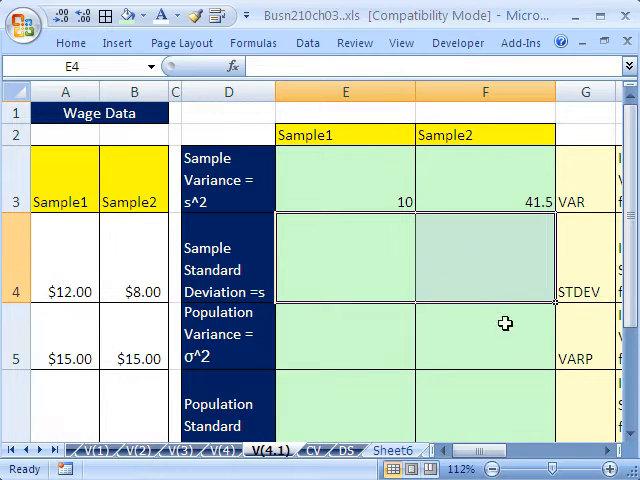
pyautogui.write('=st')
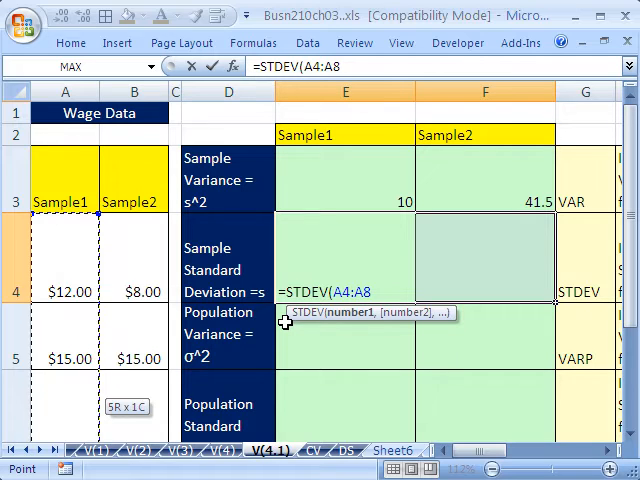
pyautogui.press('Enter')
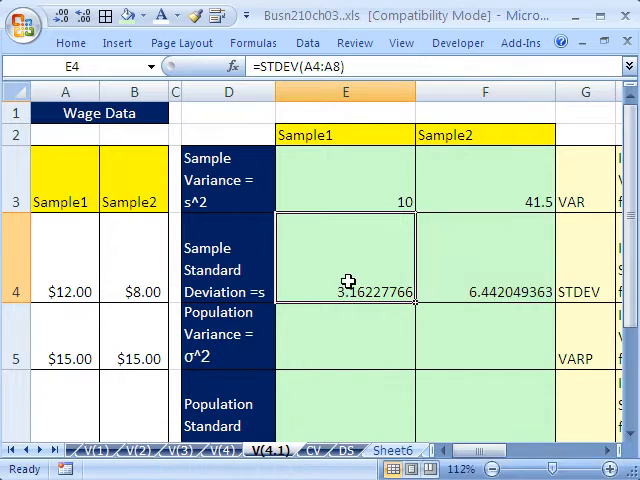
pyautogui.moveTo(448, 264)
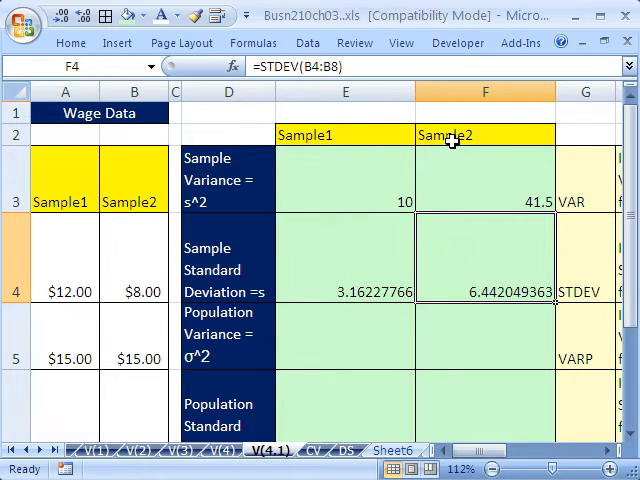
pyautogui.moveTo(364, 272)
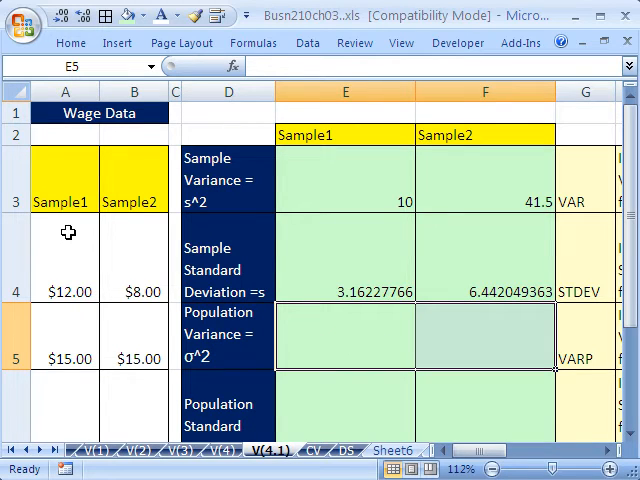
pyautogui.moveTo(76, 252)
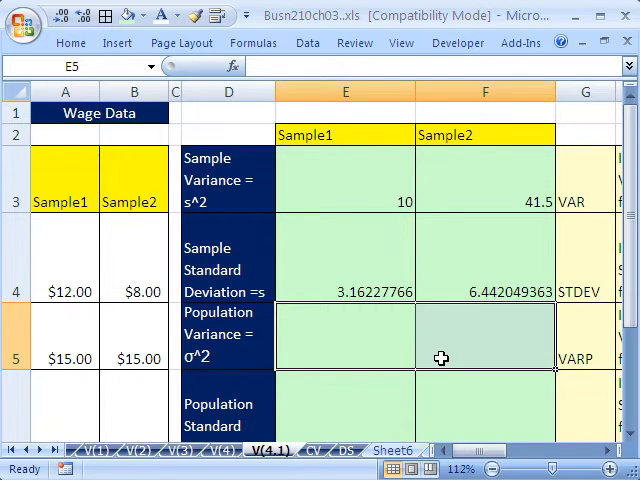
# Enter =VARP(A4:A8) into E5:F5, giving population variances 8 and 33.2.
pyautogui.write('=')
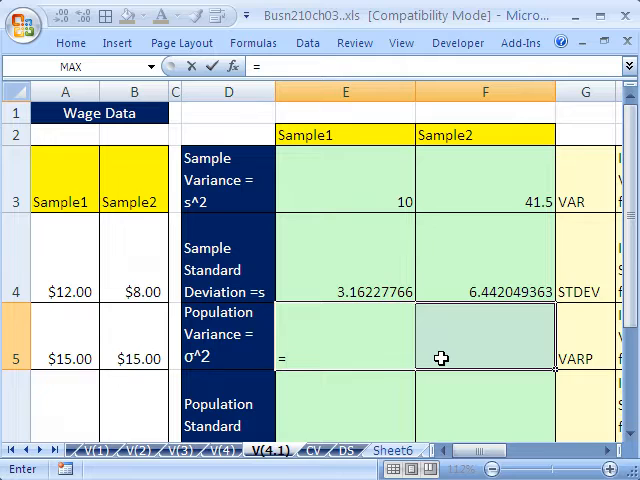
pyautogui.write('=VARP(')
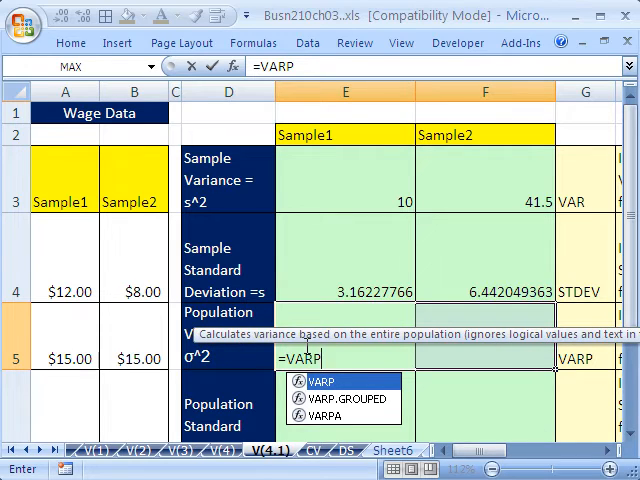
pyautogui.moveTo(410, 350)
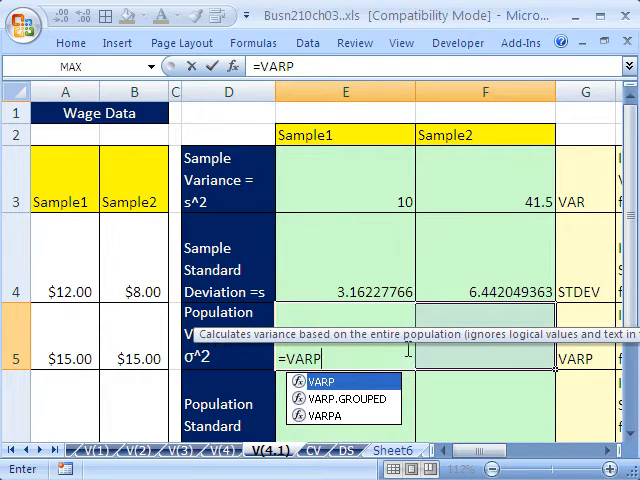
pyautogui.moveTo(462, 344)
pyautogui.write('(')
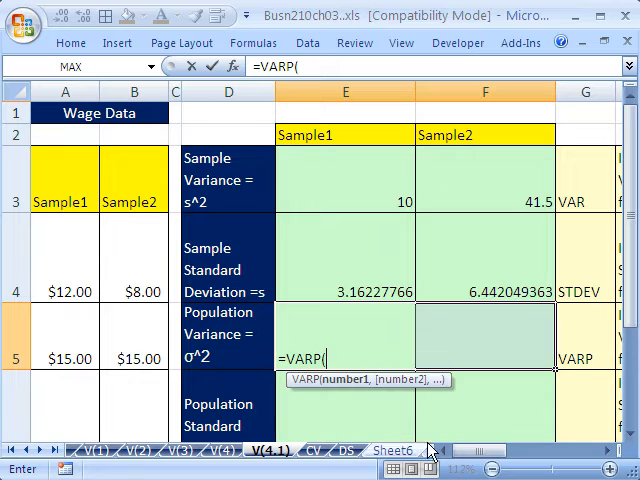
pyautogui.click(70, 292)
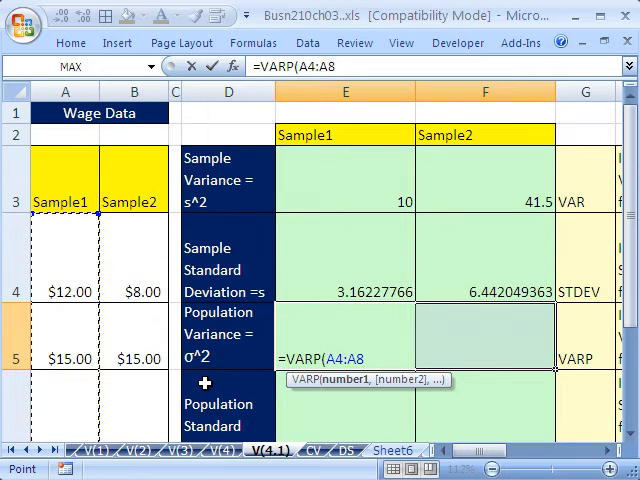
pyautogui.press('Enter')
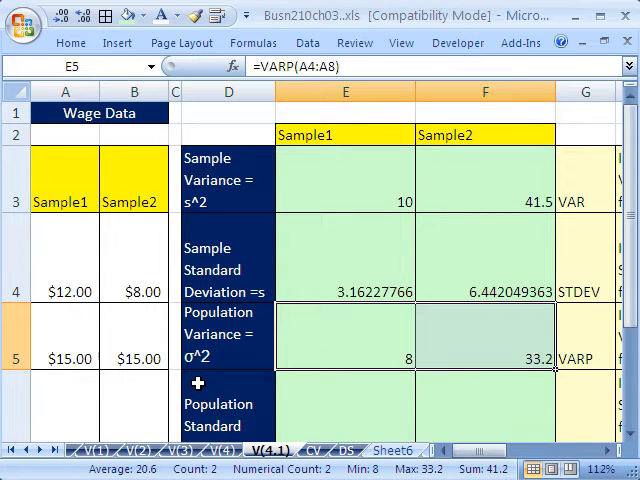
pyautogui.moveTo(396, 184)
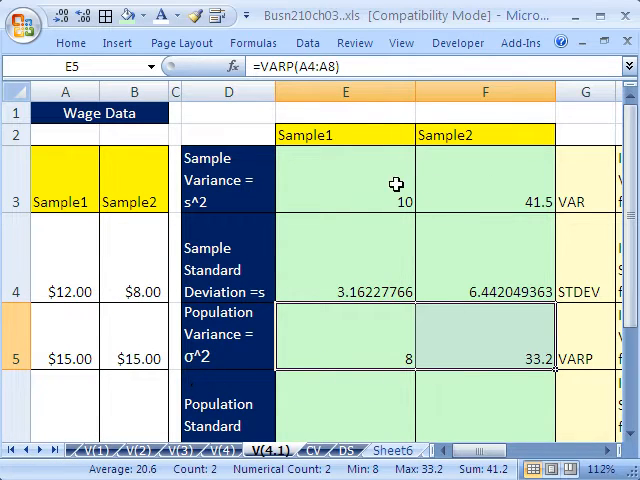
# Review the sample VAR formula in E3 for comparison and leave it unchanged.
pyautogui.doubleClick(344, 200)
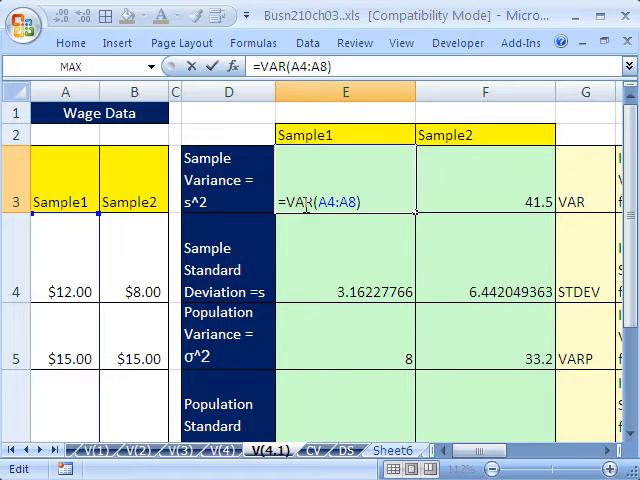
pyautogui.click(344, 358)
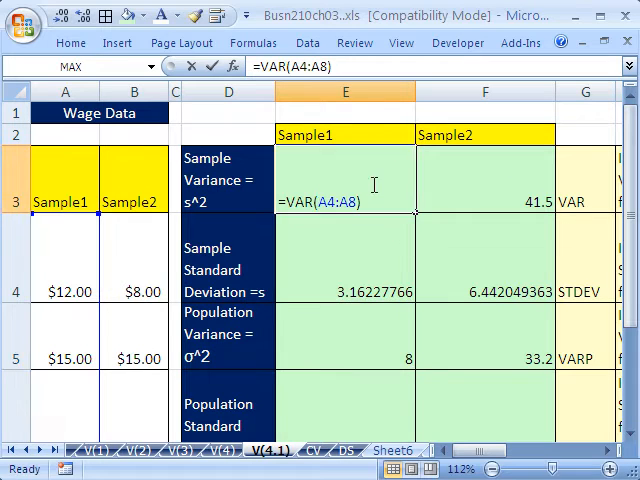
pyautogui.press('Enter')
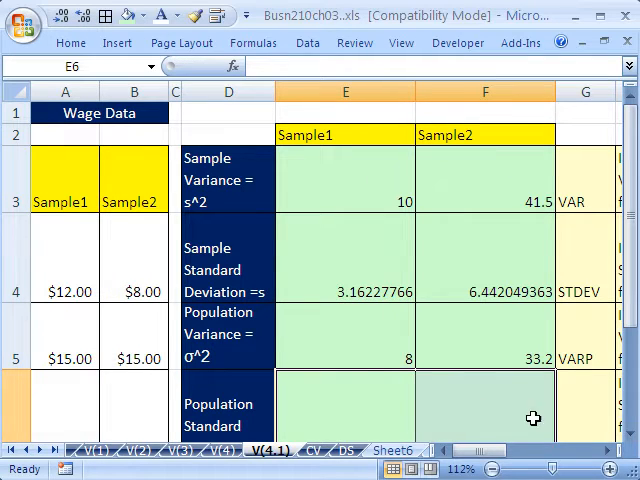
# Enter =STDEVP(A4:A8) into E6:F6, giving 2.828427125 and 5.761944116.
pyautogui.scroll(-3)
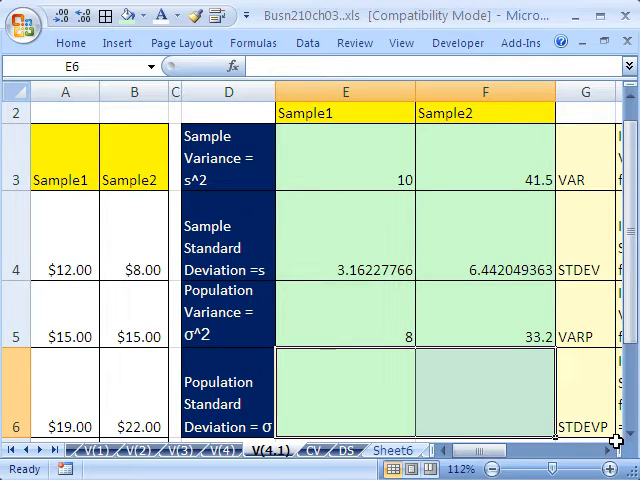
pyautogui.write('=stde')
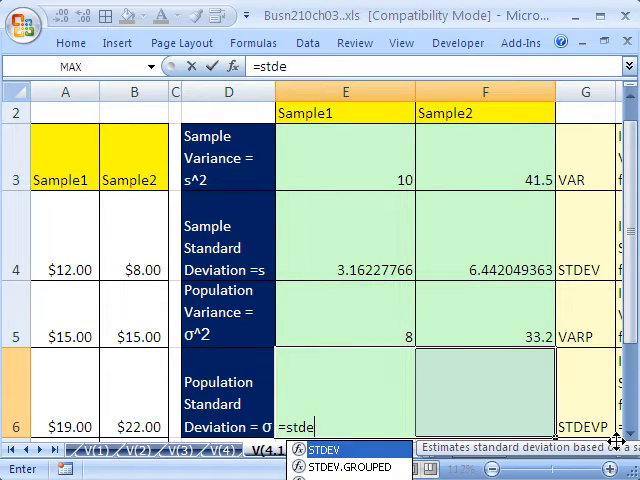
pyautogui.write('v')
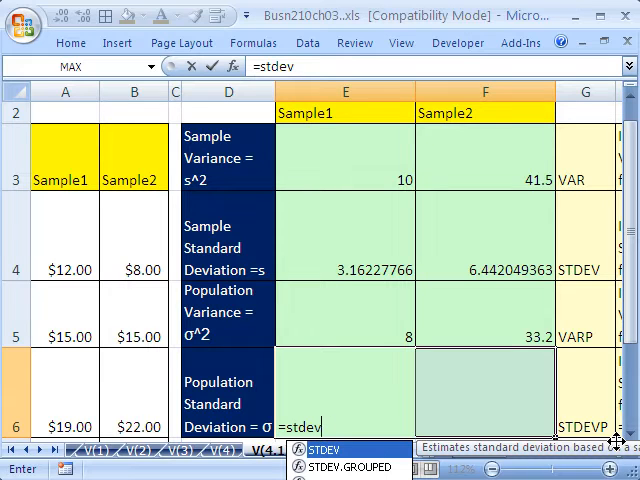
pyautogui.write('p')
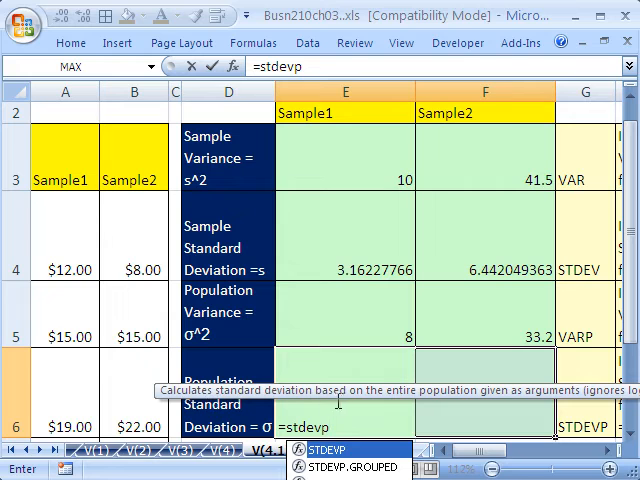
pyautogui.moveTo(452, 410)
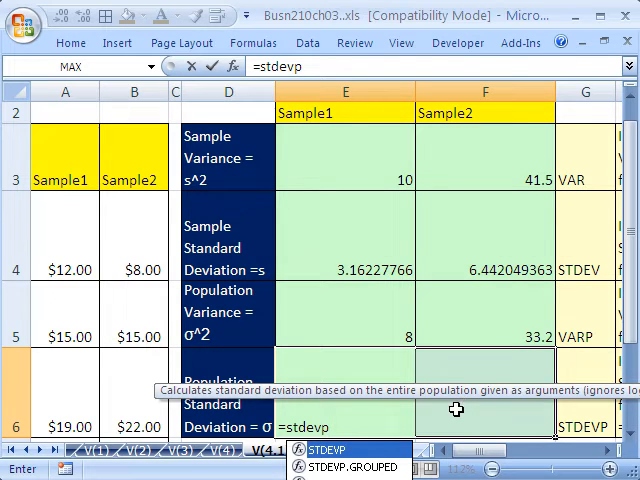
pyautogui.click(64, 234)
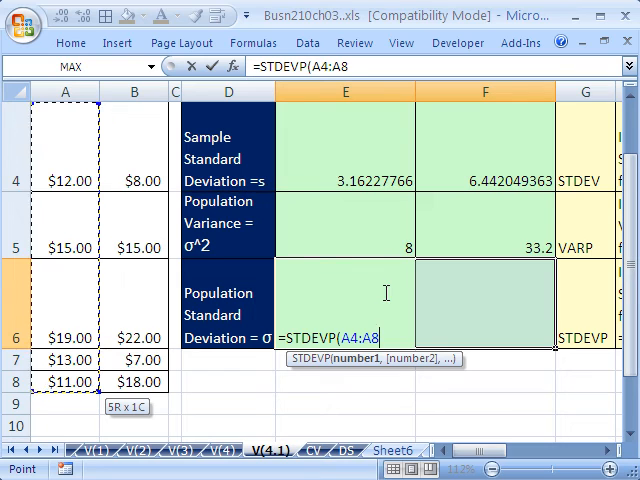
pyautogui.press('Enter')
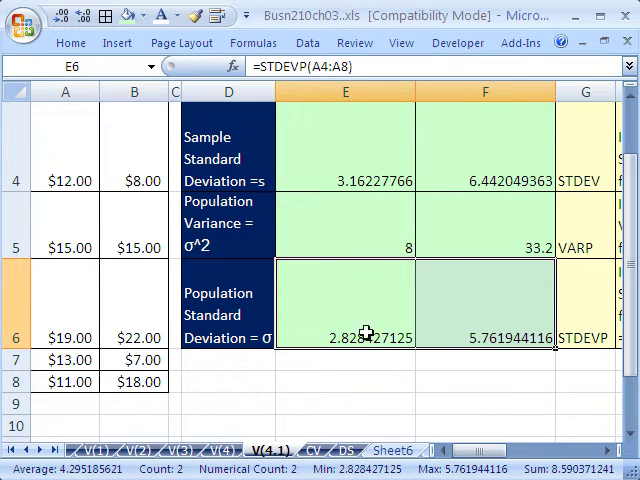
pyautogui.moveTo(400, 324)
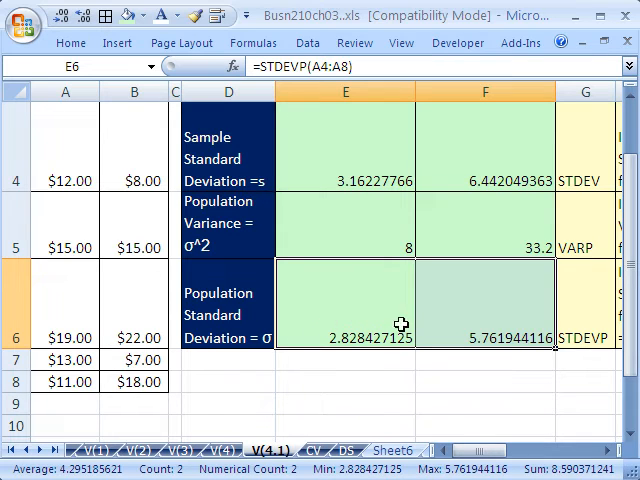
pyautogui.click(362, 328)
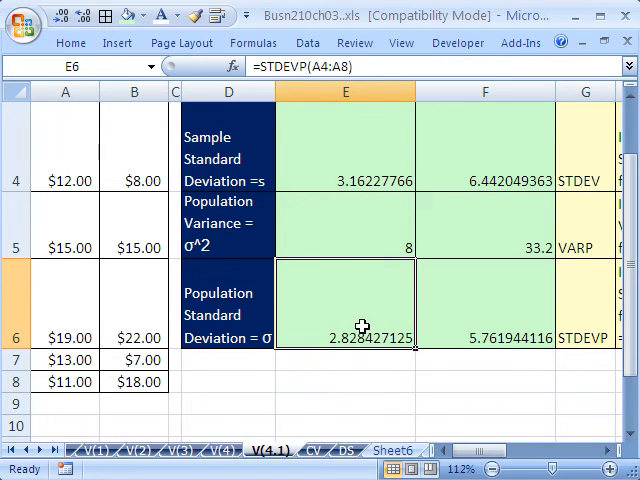
pyautogui.doubleClick(344, 330)
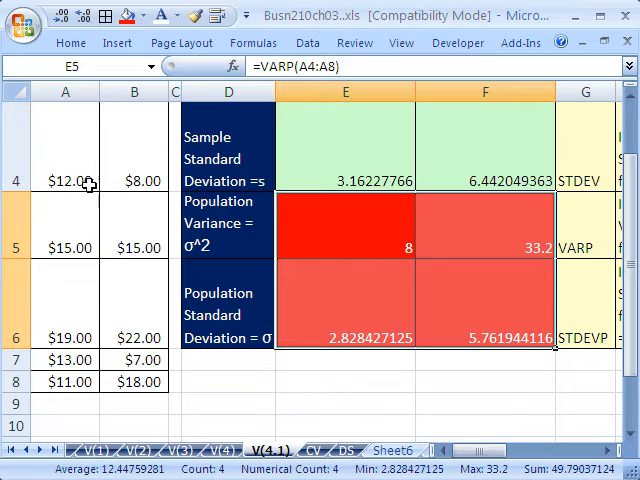
pyautogui.moveTo(412, 336)
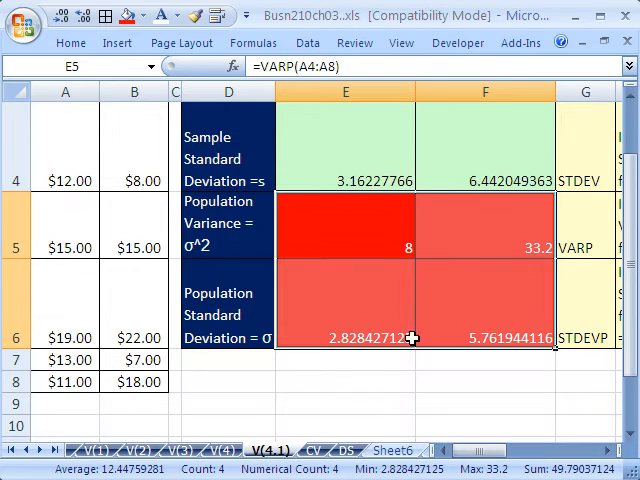
pyautogui.moveTo(396, 364)
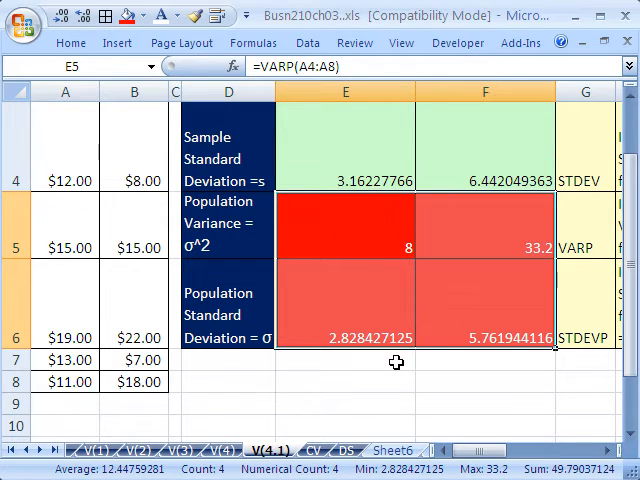
# Check the population variance VARP(A4:A8) formula's data range in E5.
pyautogui.click(360, 252)
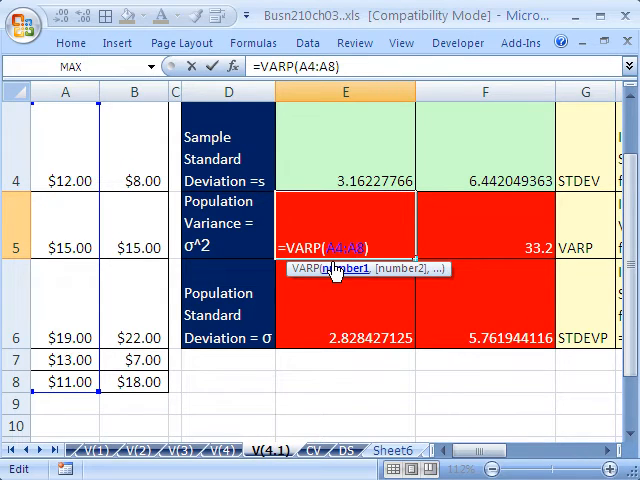
pyautogui.moveTo(328, 270)
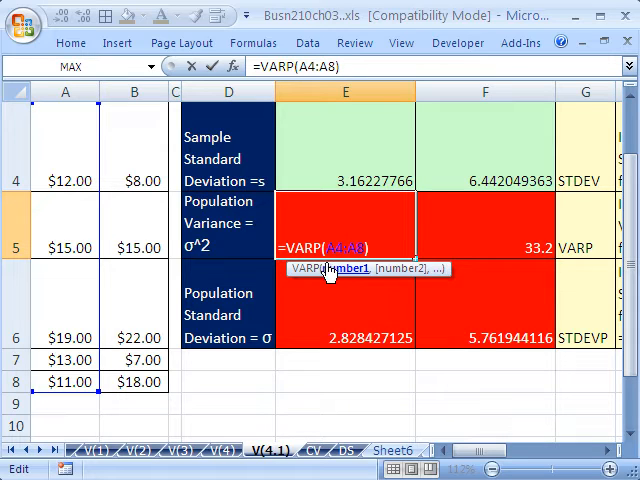
pyautogui.moveTo(352, 276)
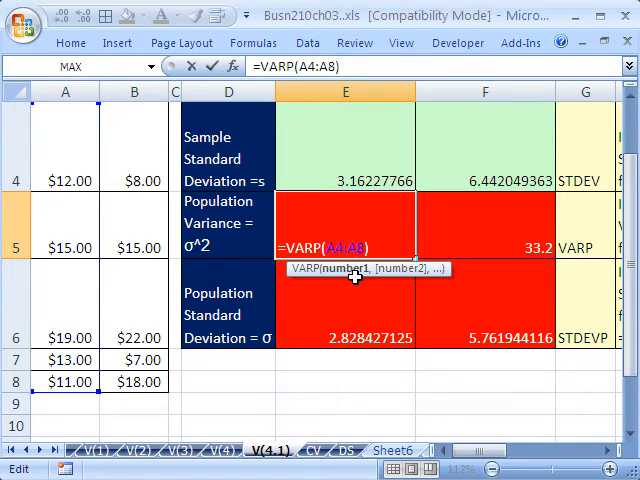
pyautogui.moveTo(464, 324)
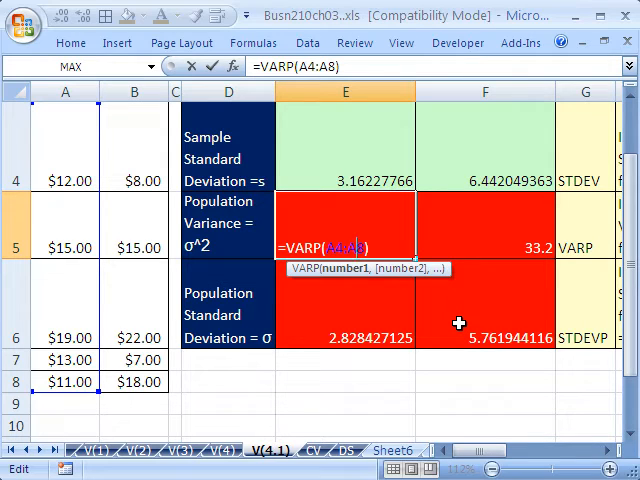
pyautogui.moveTo(442, 316)
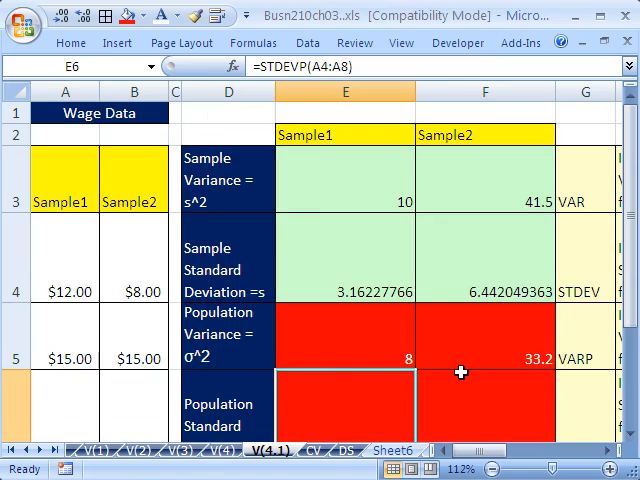
pyautogui.moveTo(298, 462)
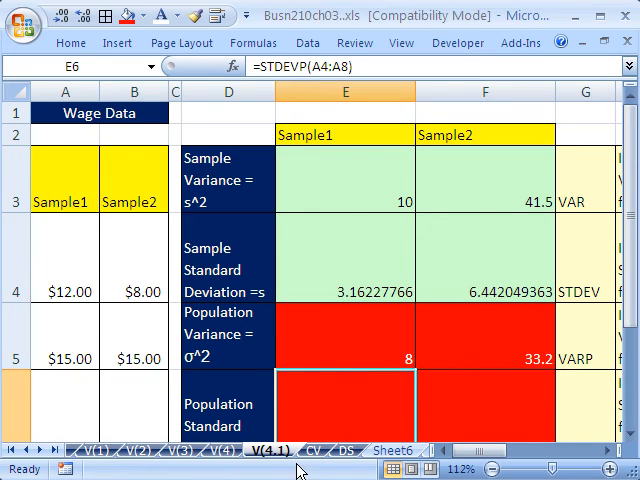
pyautogui.moveTo(316, 460)
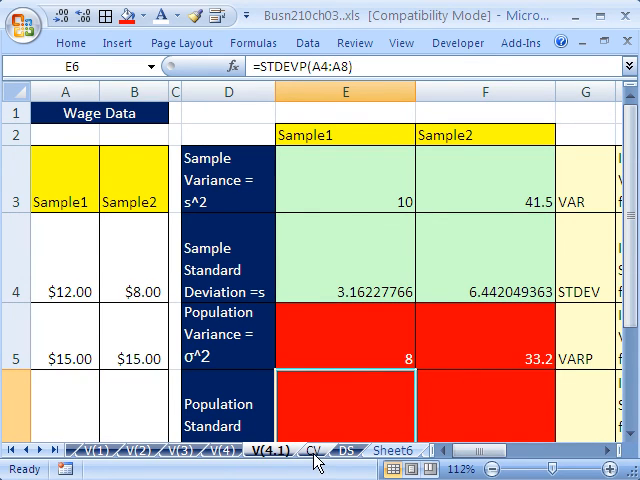